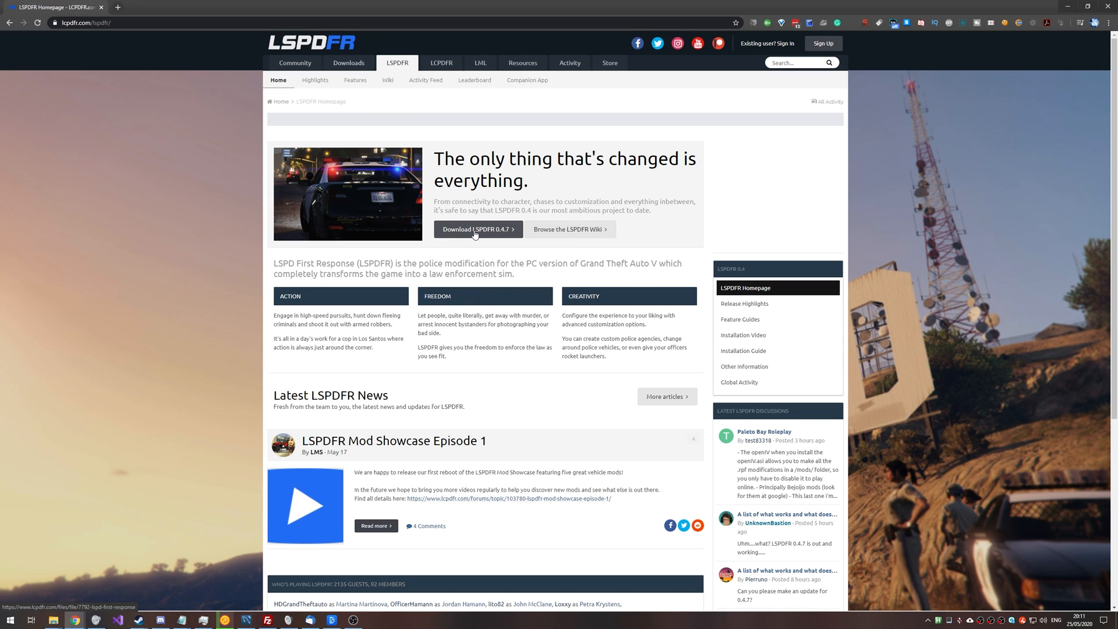
Download lspdfr_047_setup.exe for LSPDFR 0.4.7 after agreeing to the licence terms.
click(474, 229)
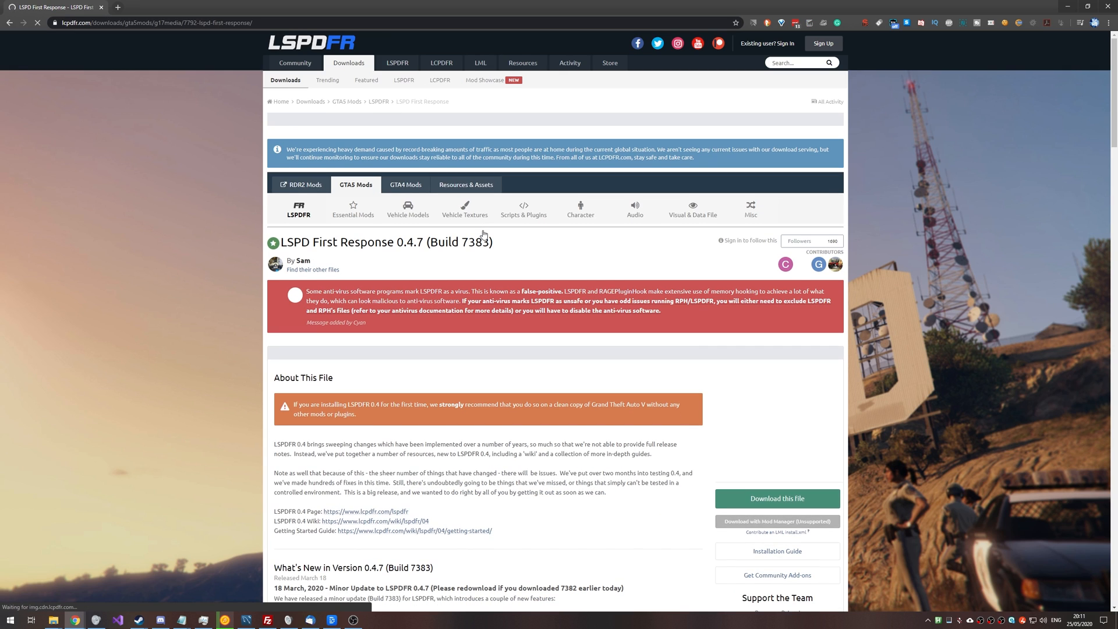
scroll(down, 3)
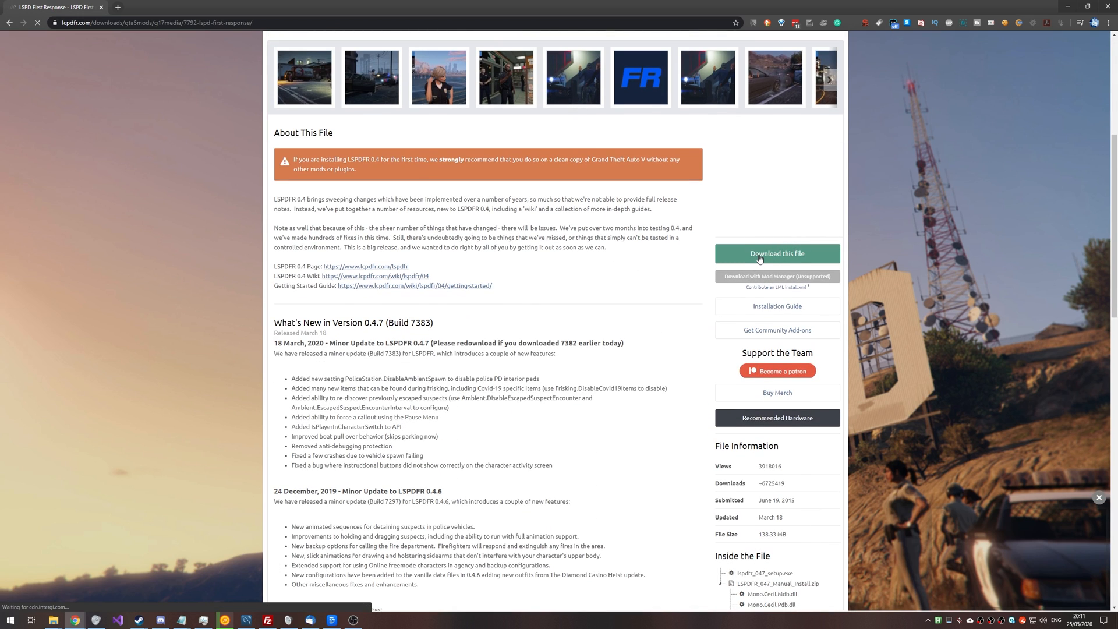
click(777, 254)
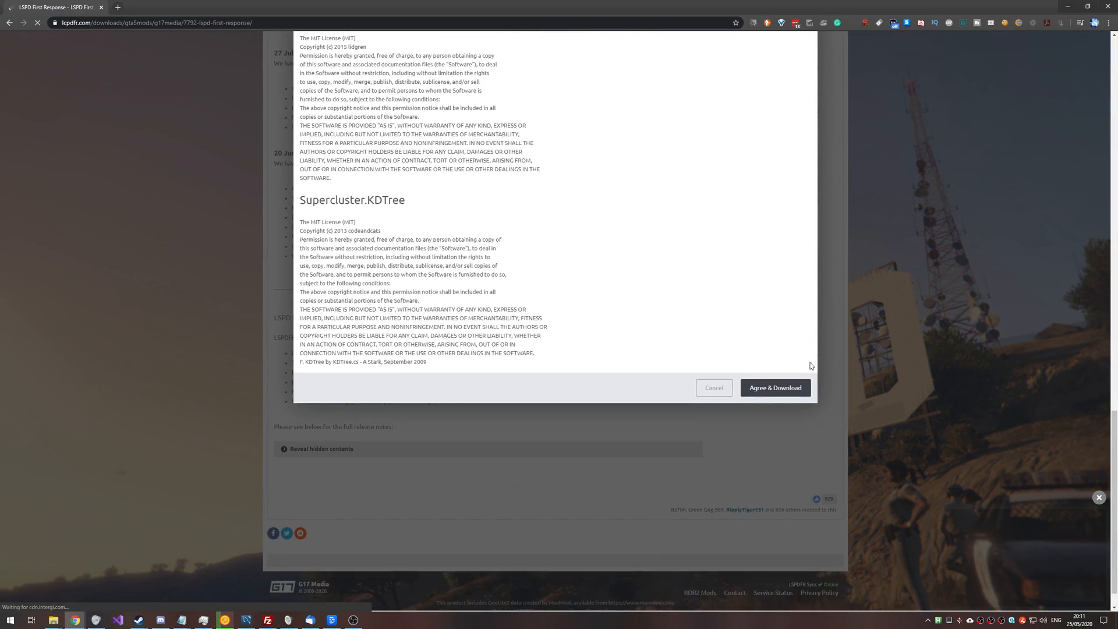
click(775, 387)
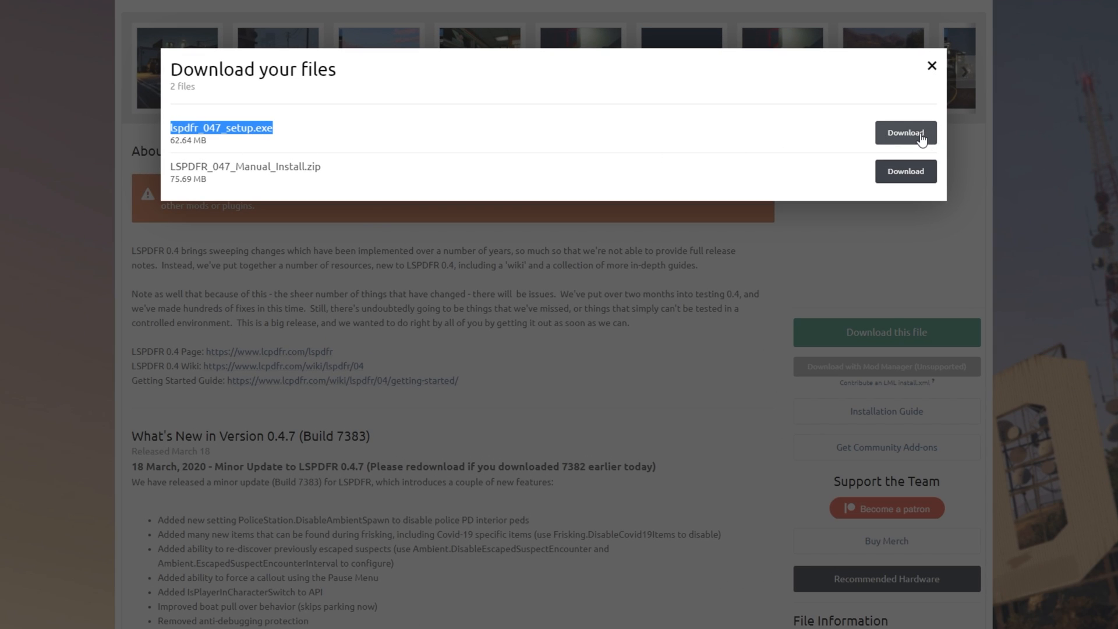
click(906, 133)
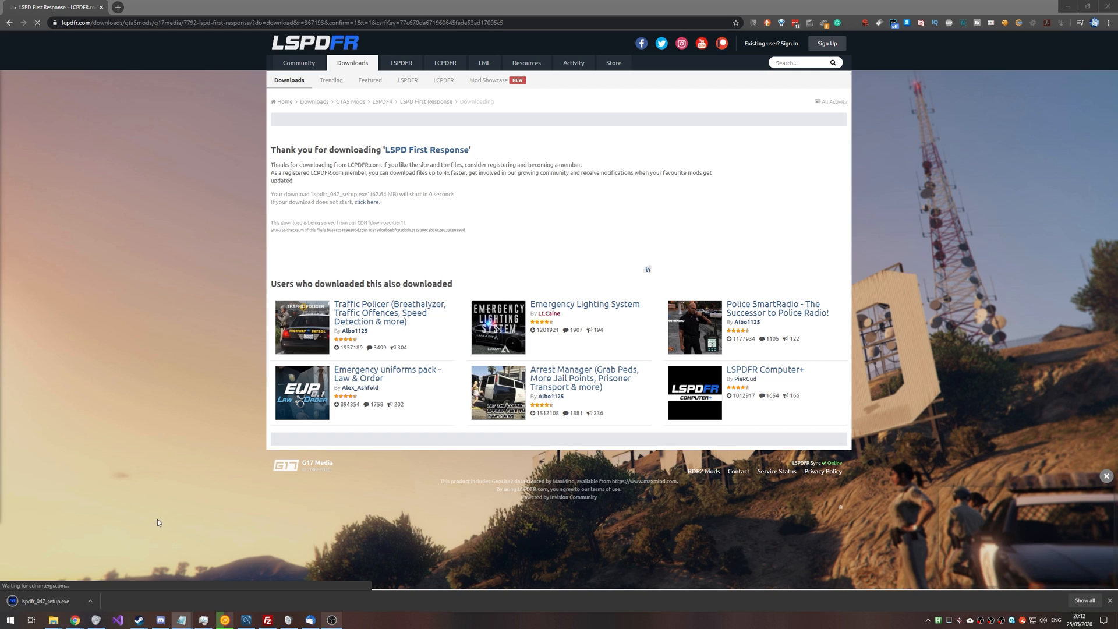
Run lspdfr_047_setup.exe in English, accept the licence and keep the default components.
click(44, 601)
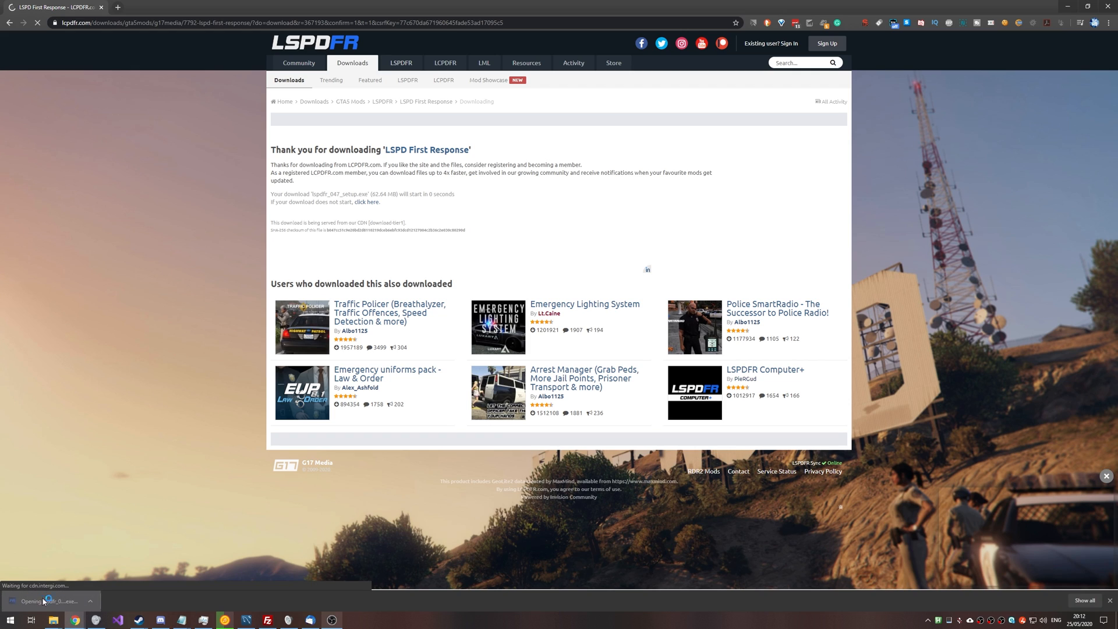
click(44, 601)
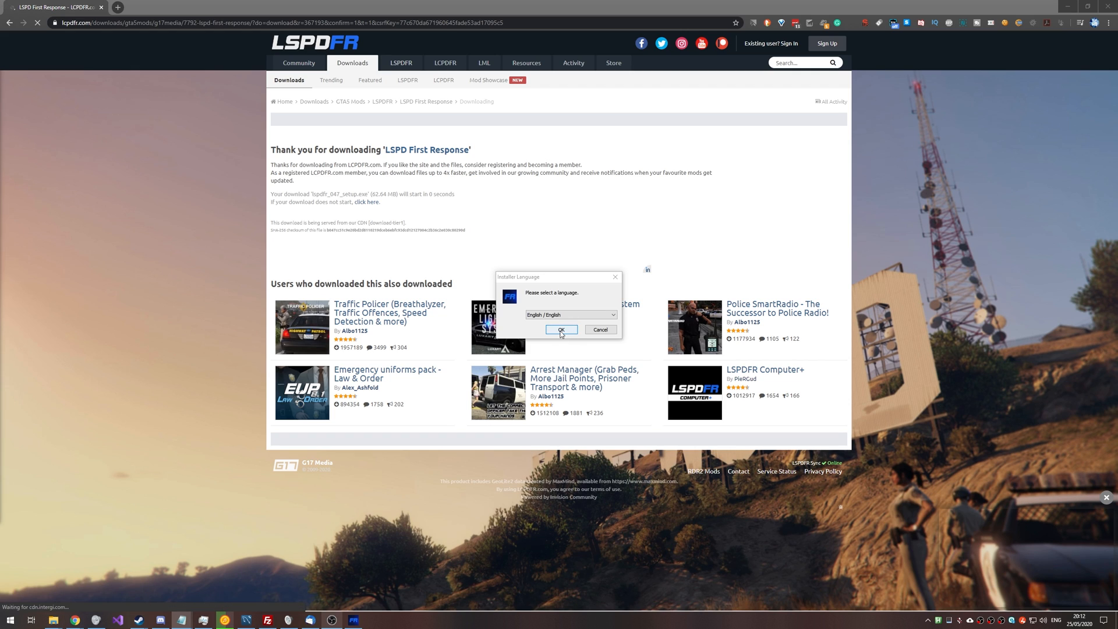
click(562, 329)
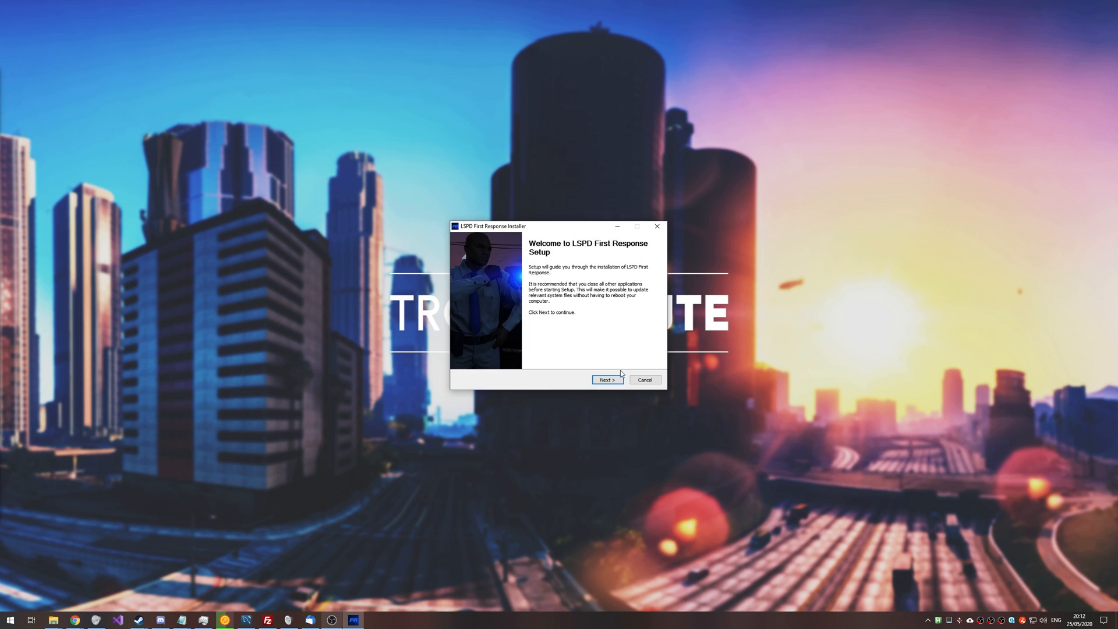
click(608, 380)
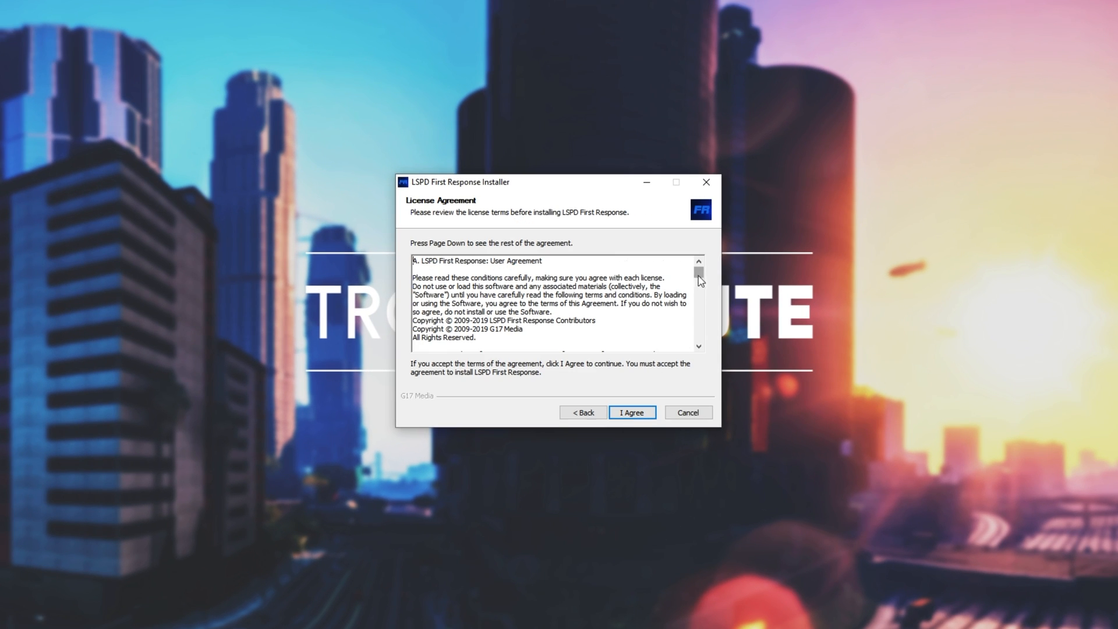
click(632, 412)
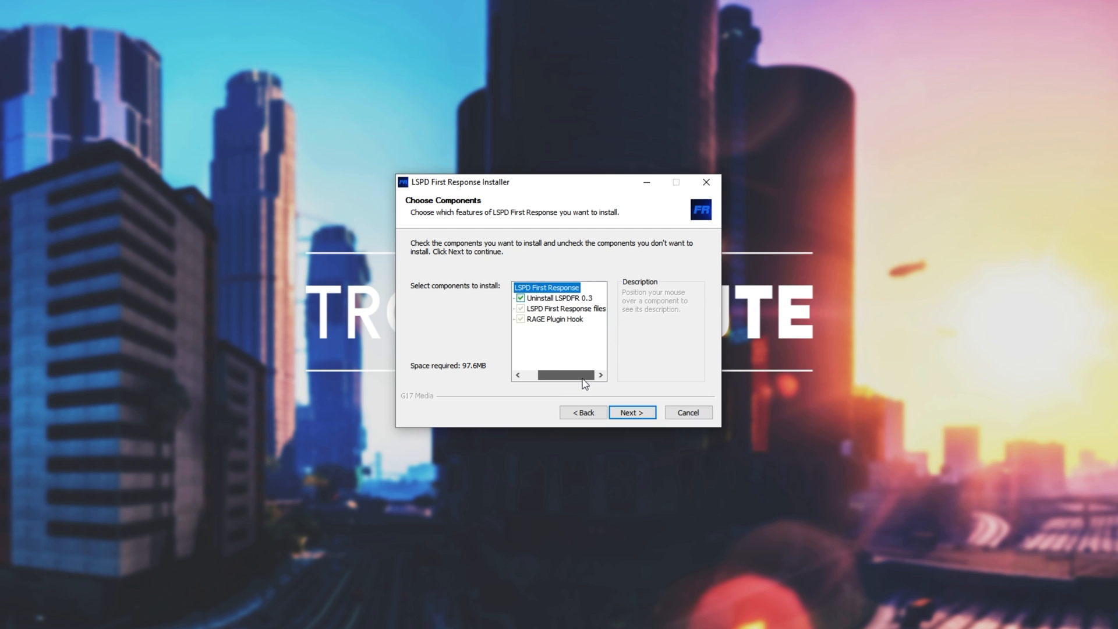
click(632, 412)
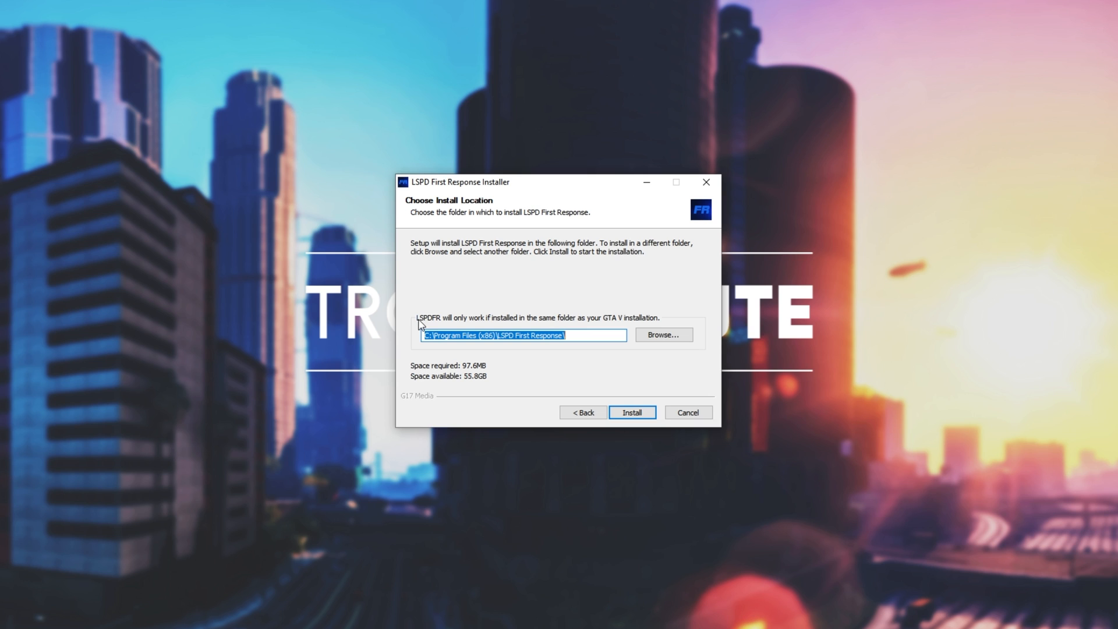
mouse_move(510, 338)
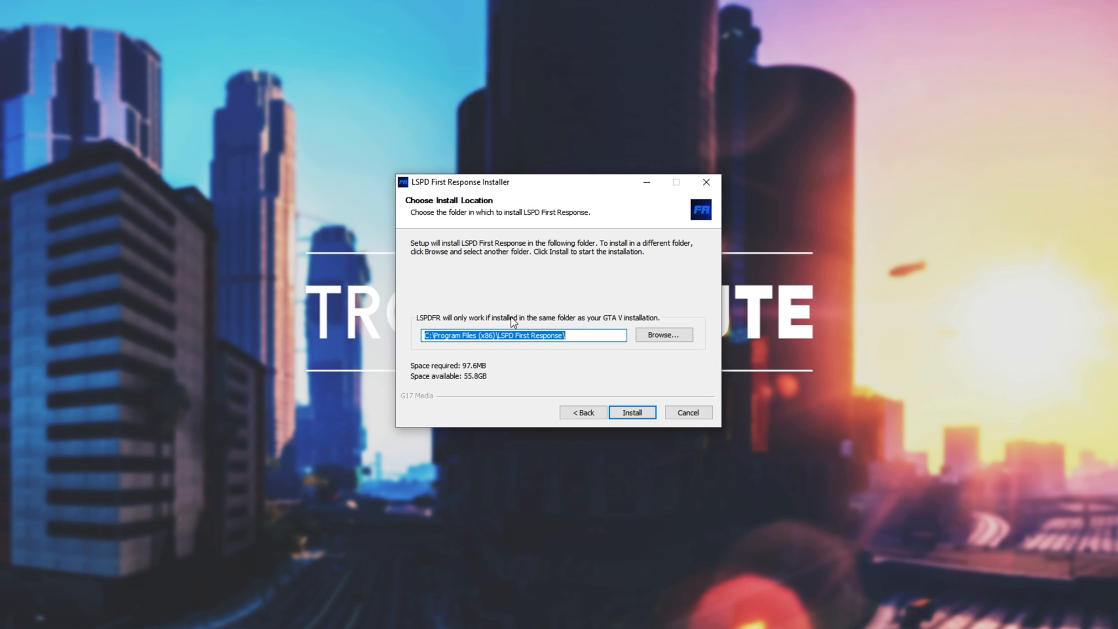
mouse_move(602, 325)
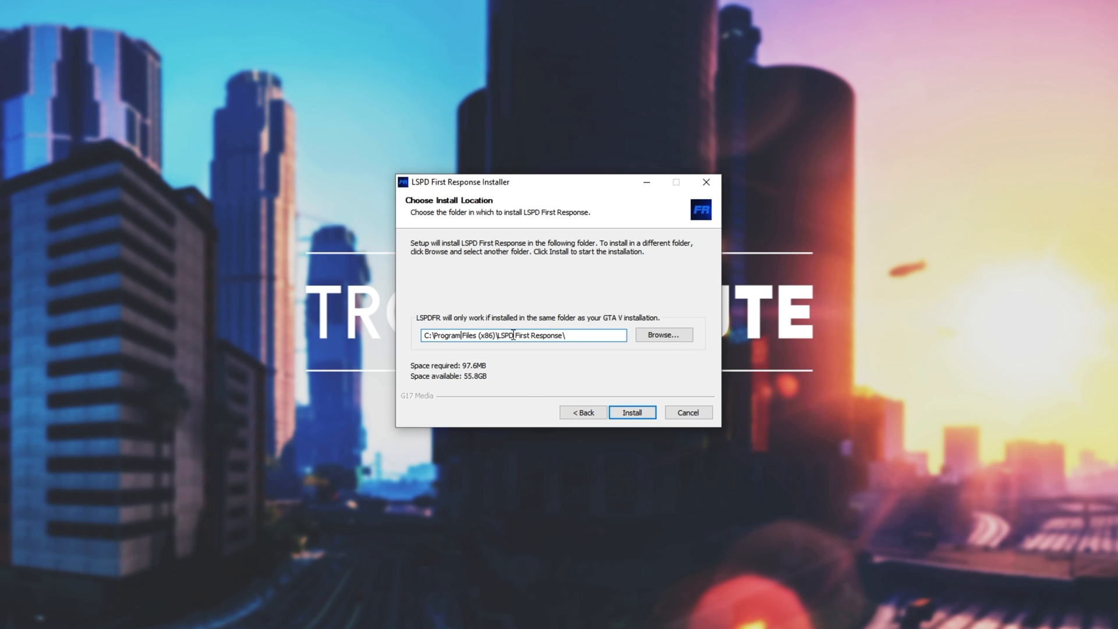
Browse for the install destination and select Harold I (E:) > Epic Games > GTAV.
double_click(535, 336)
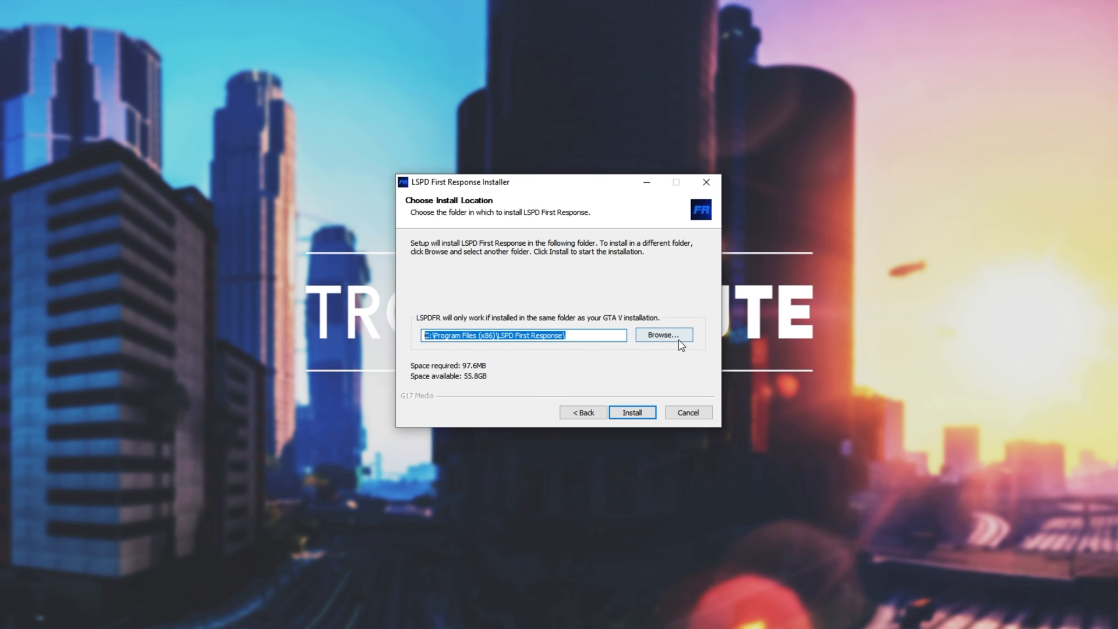
click(664, 334)
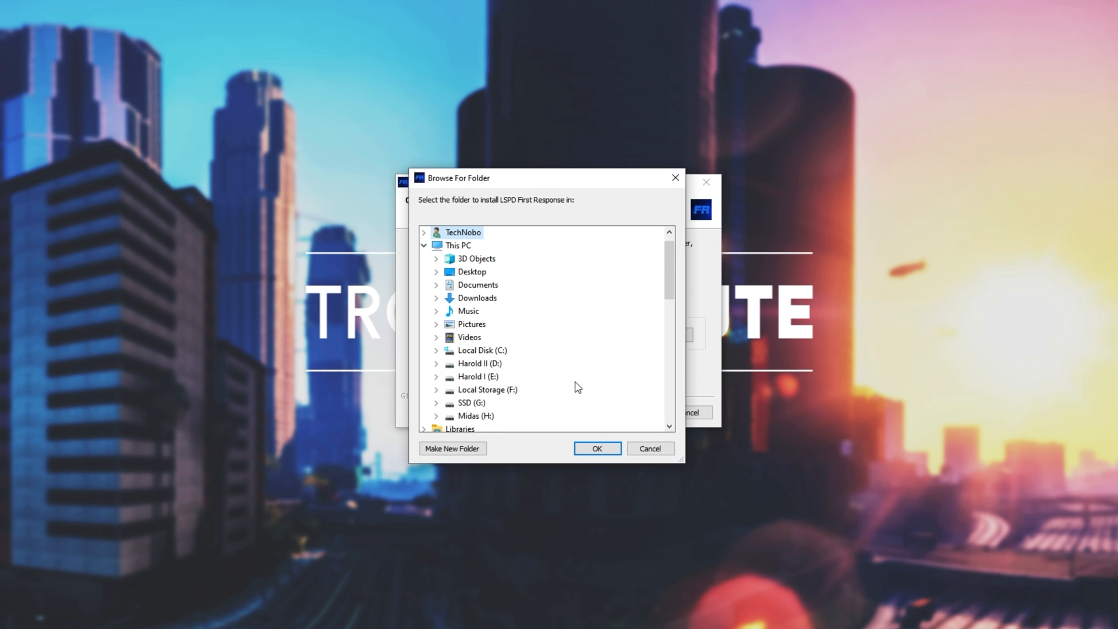
mouse_move(529, 371)
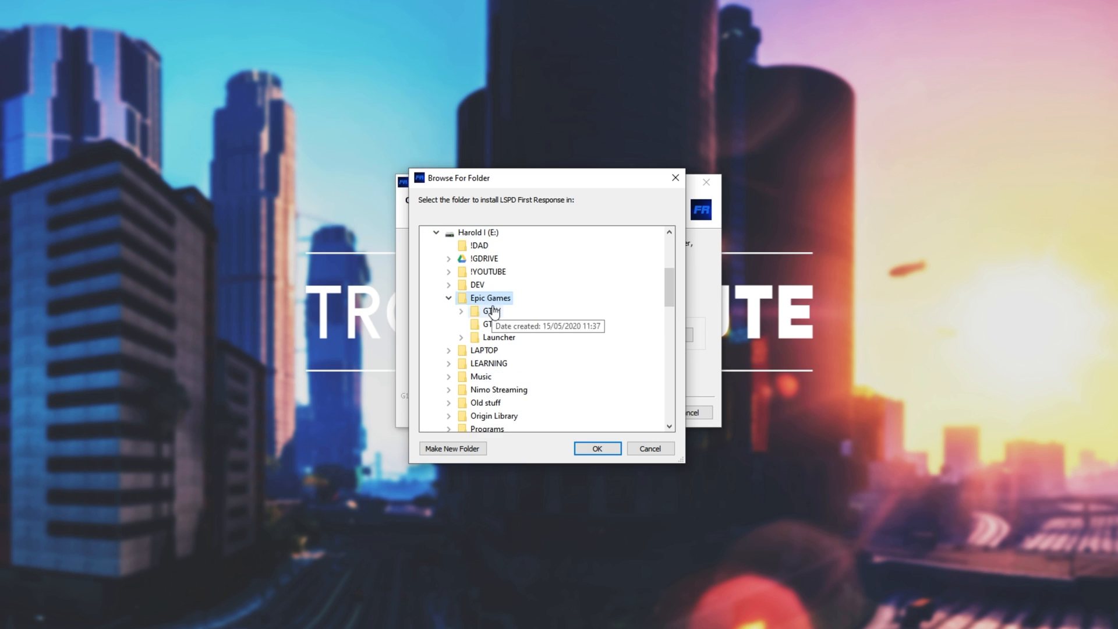
click(461, 311)
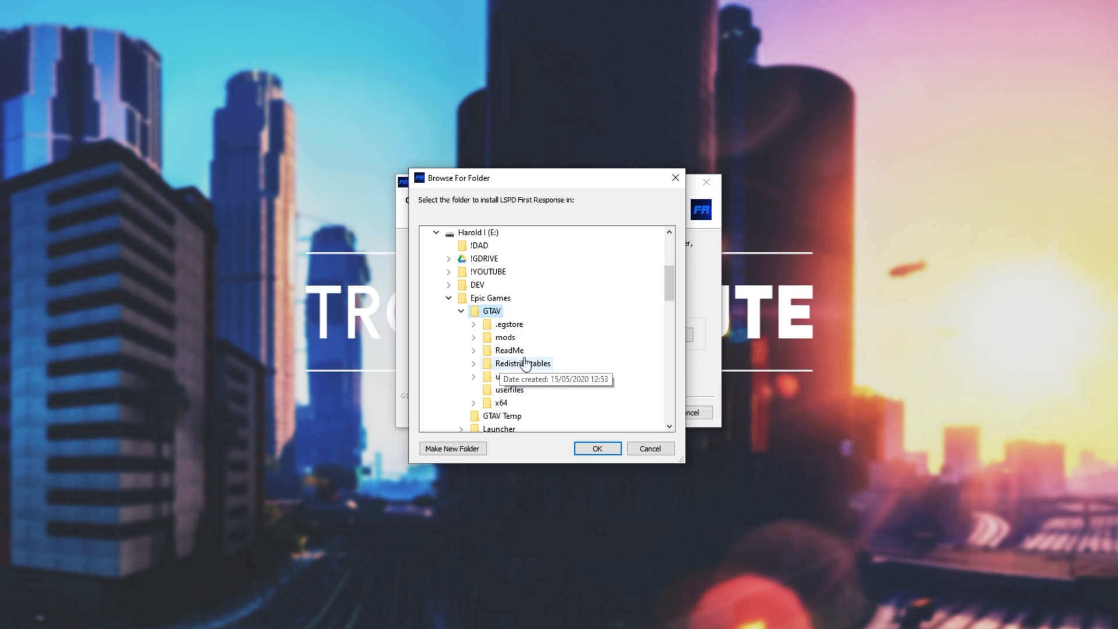
mouse_move(645, 369)
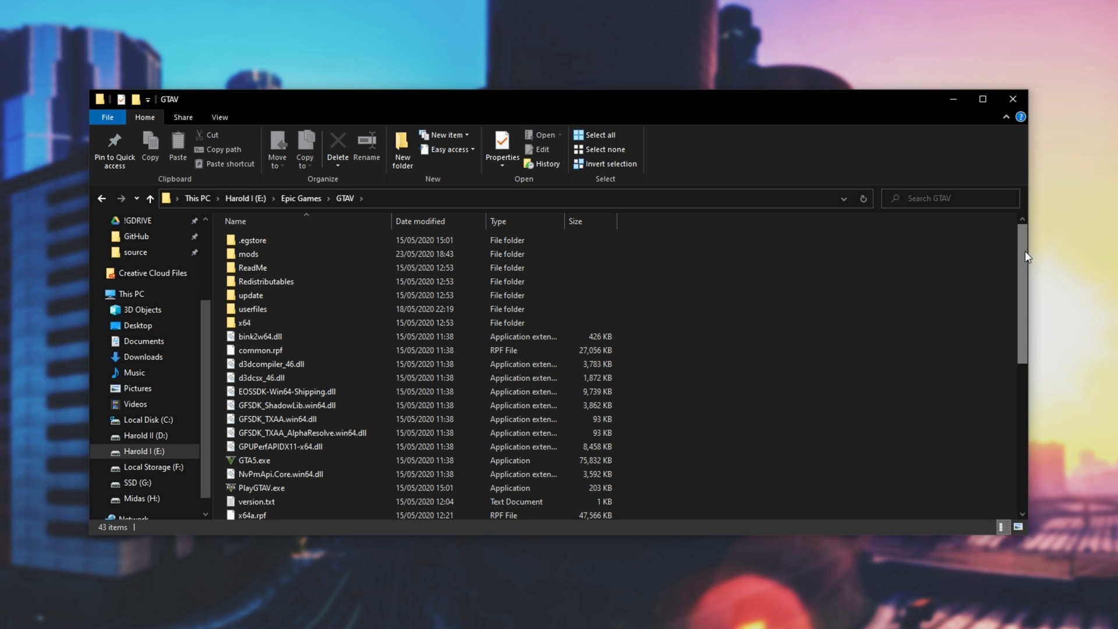
mouse_move(578, 366)
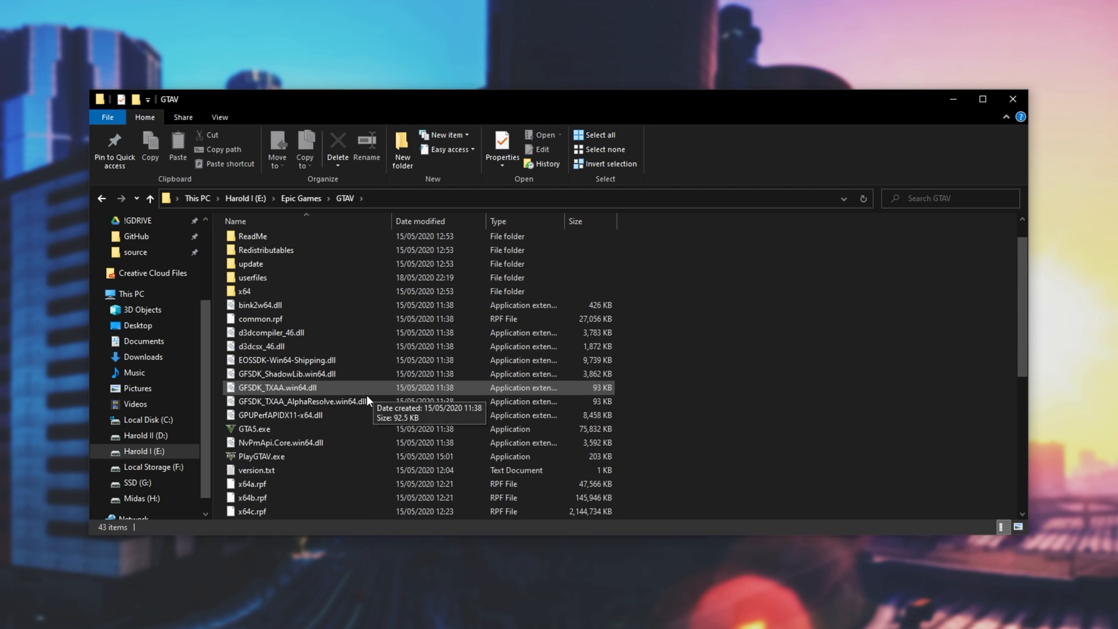
Select the mods folder in GTAV, then move to the GTAV Temp folder.
click(252, 429)
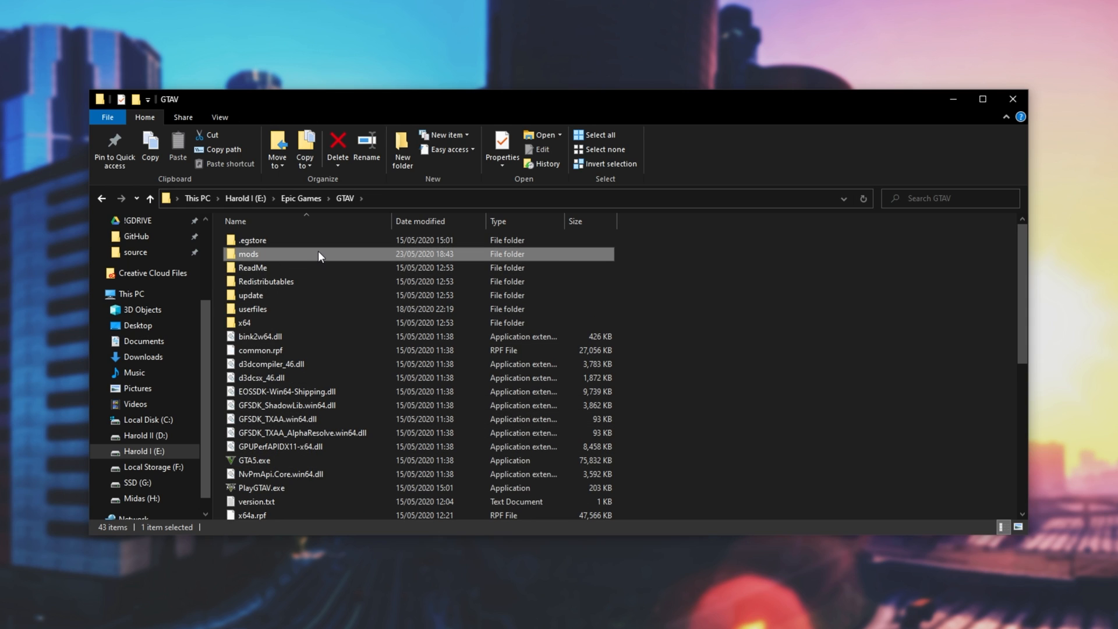
mouse_move(357, 257)
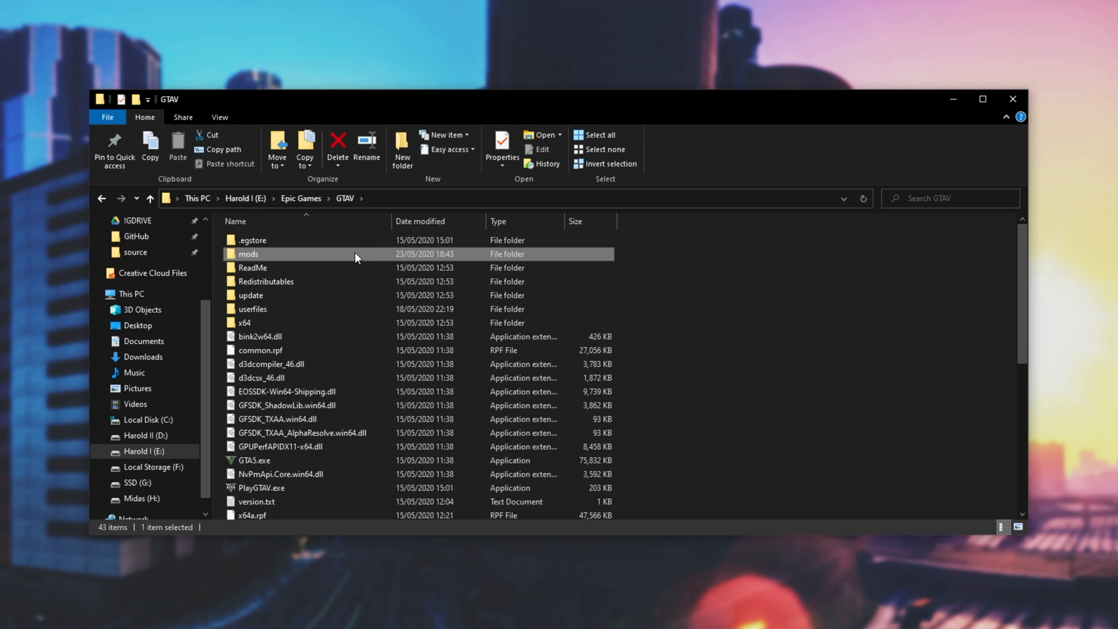
mouse_move(333, 247)
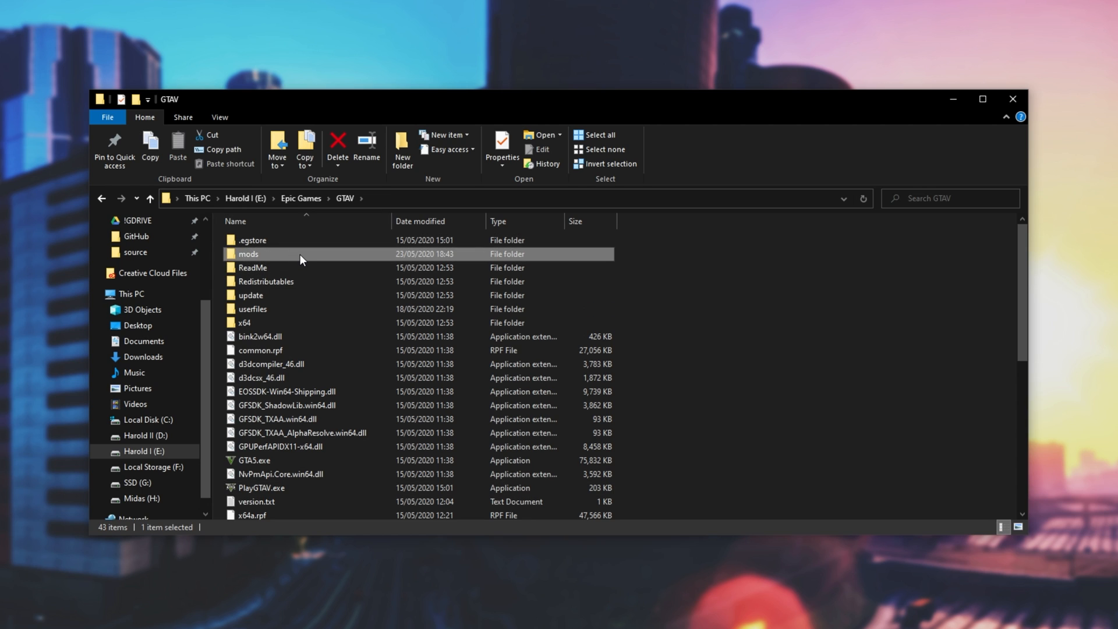
mouse_move(504, 392)
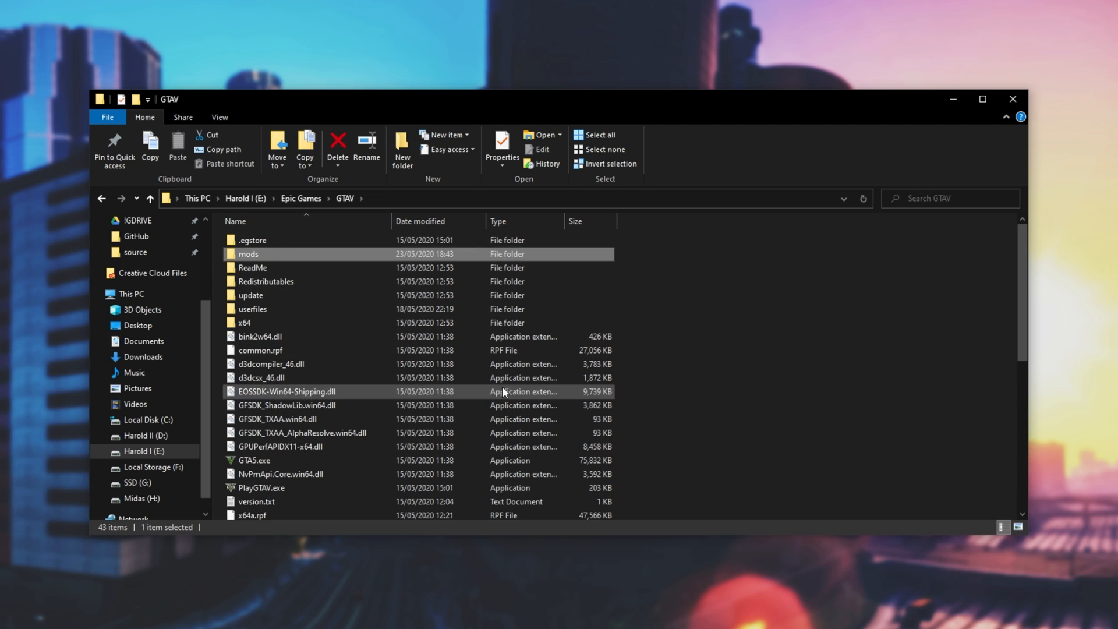
click(300, 198)
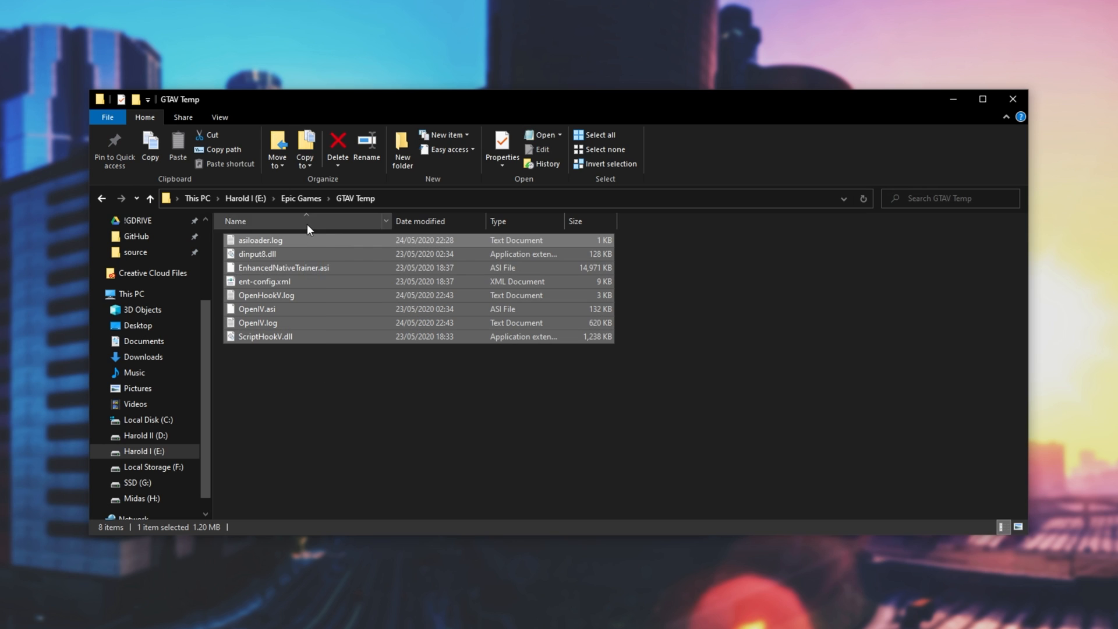
click(416, 407)
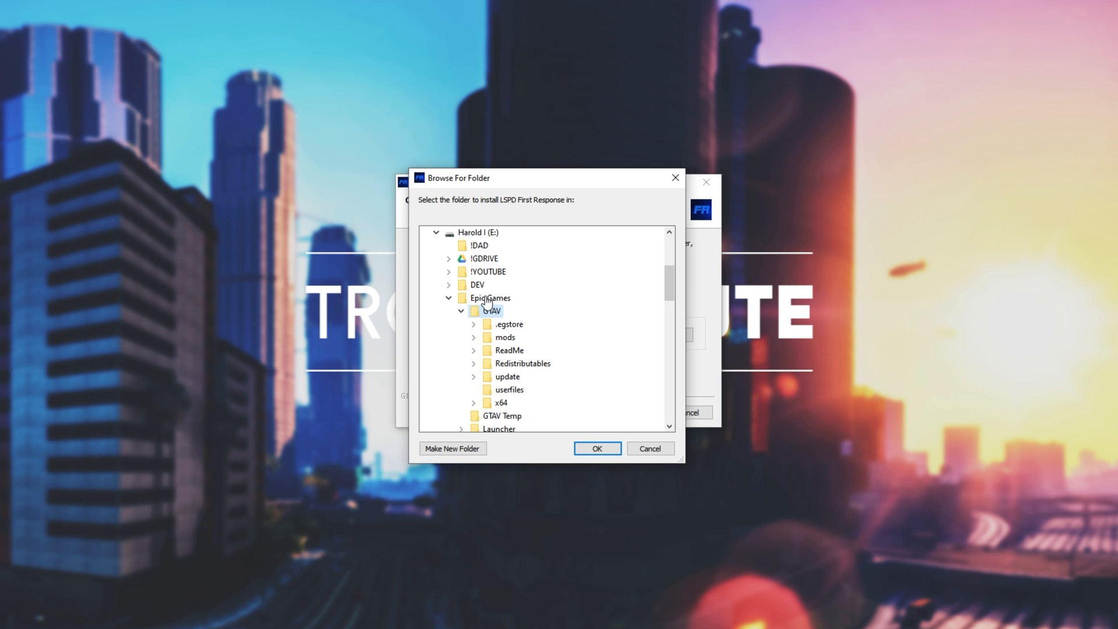
Confirm GTAV as the folder, install LSPDFR and finish with 'Launch Configurator' checked.
click(597, 449)
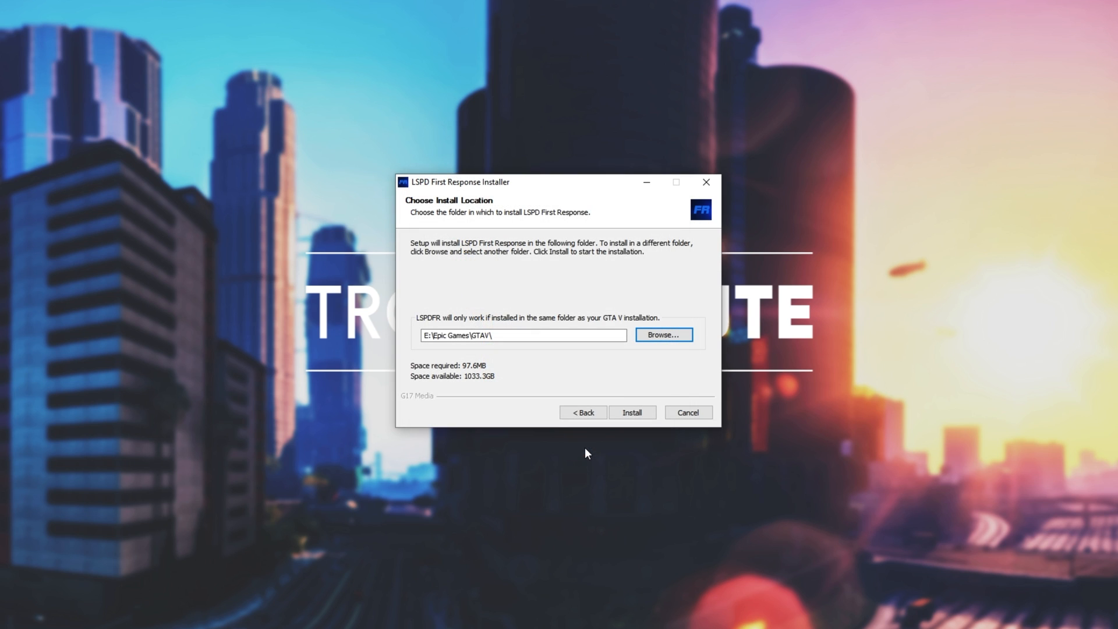
click(523, 335)
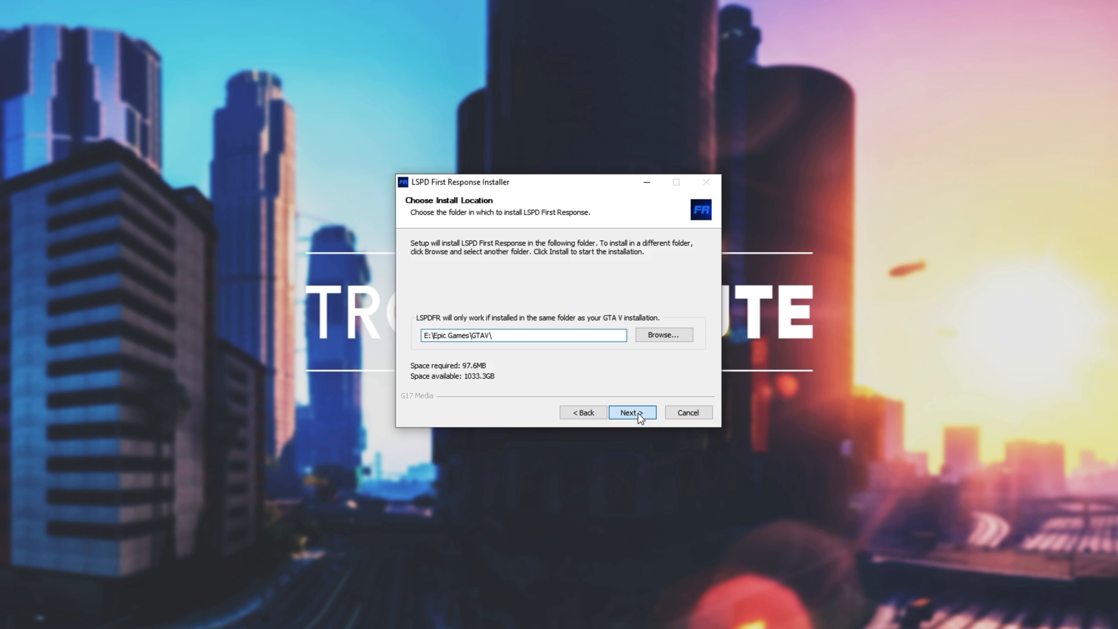
click(632, 412)
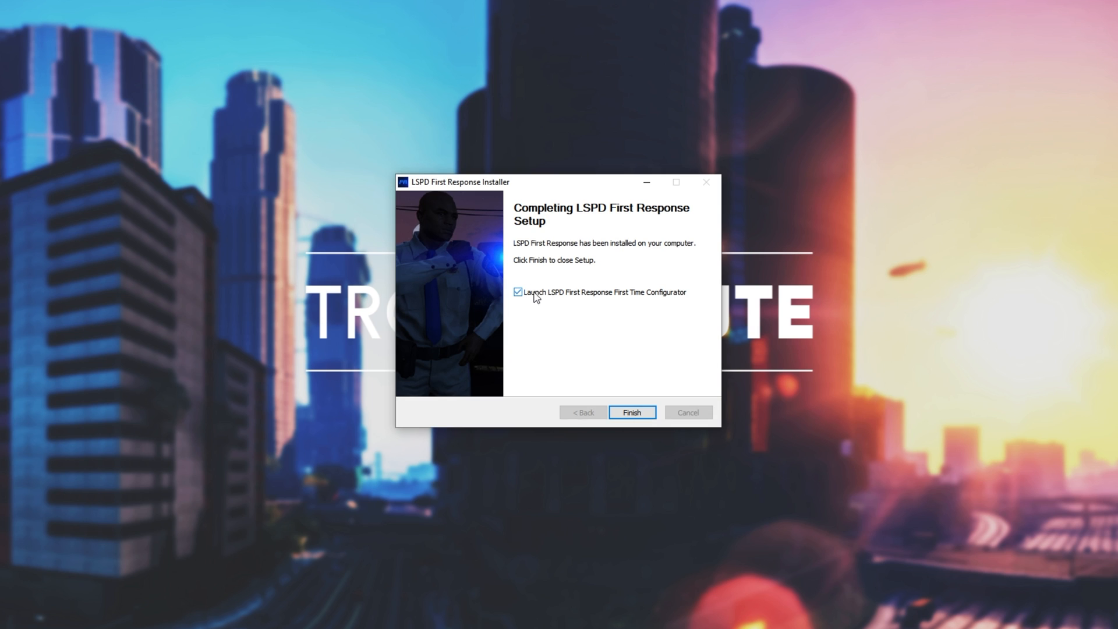
click(632, 412)
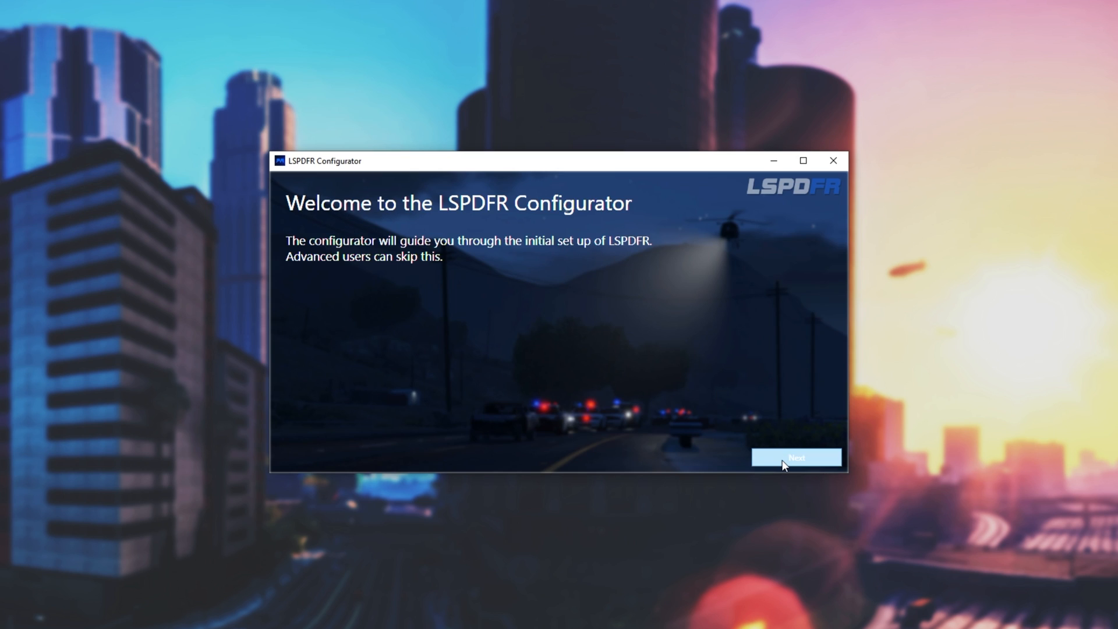
Accept the RAGE Plugin Hook license, choose 'Do it for me', and dismiss Setup successful.
click(797, 457)
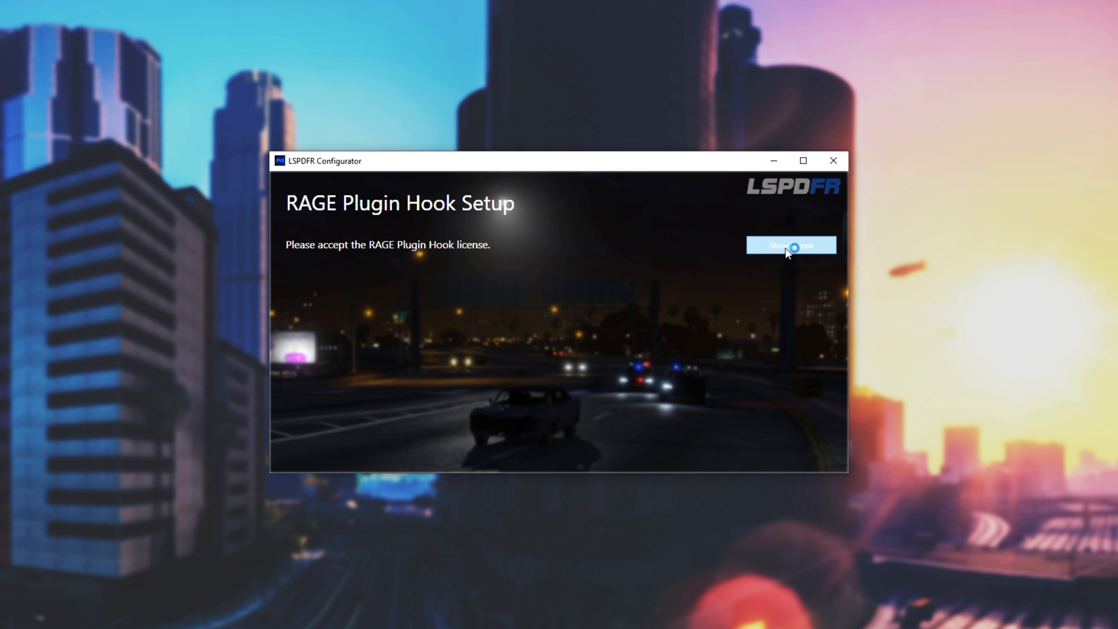
click(791, 244)
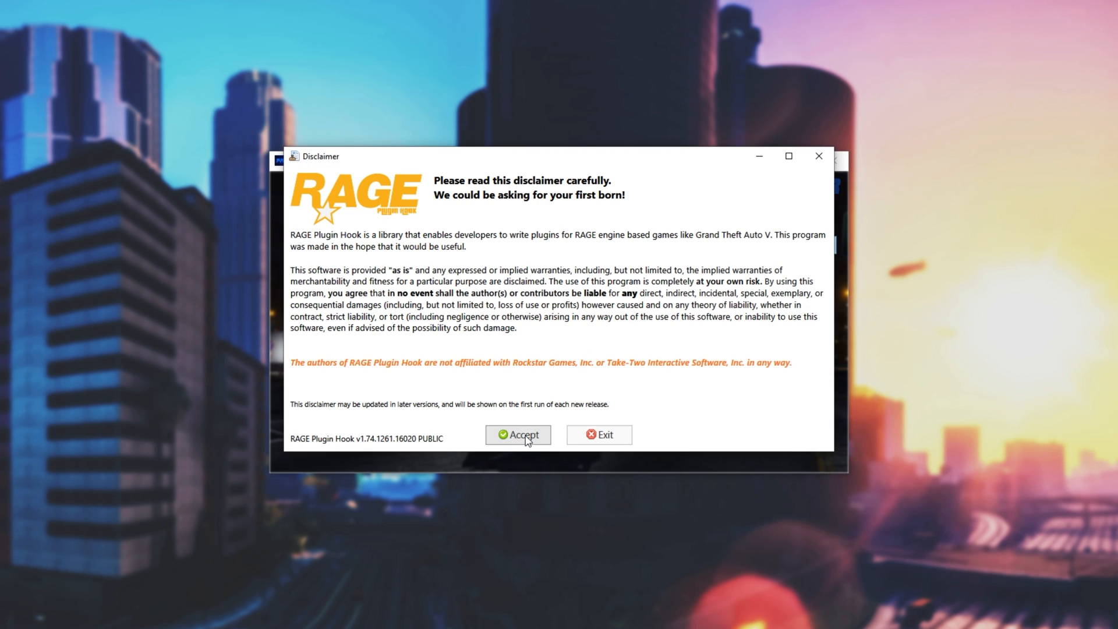
click(519, 435)
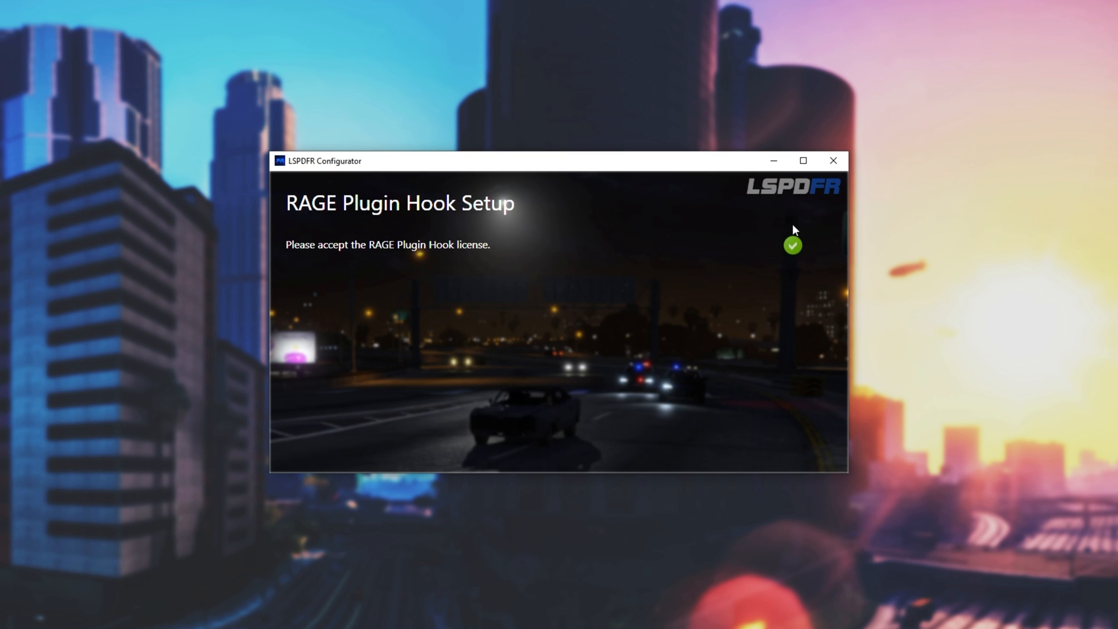
click(793, 245)
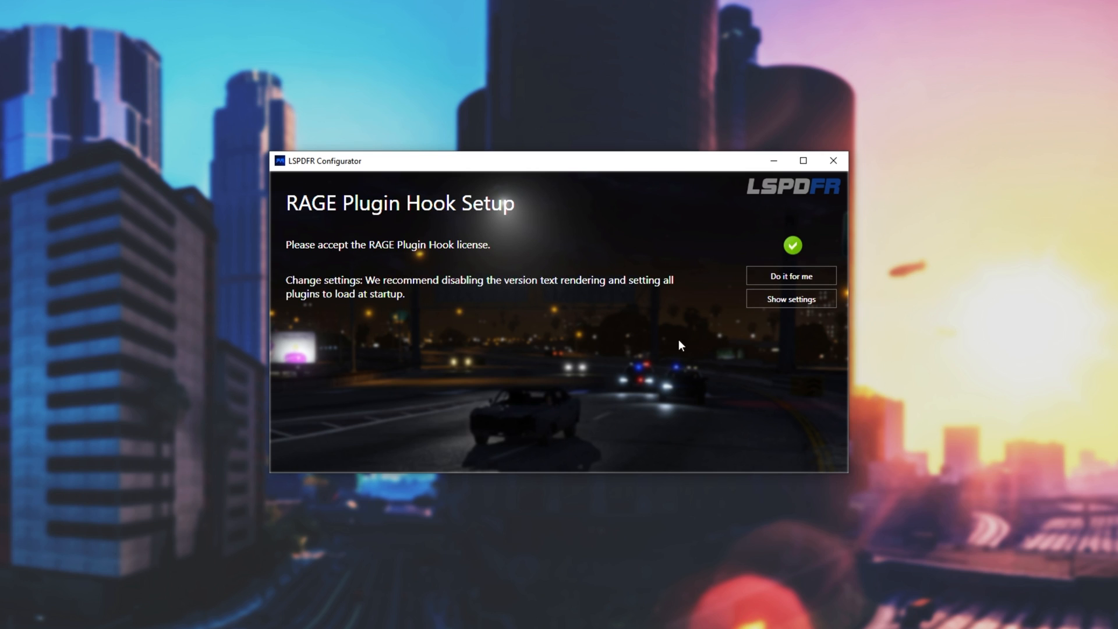
mouse_move(367, 291)
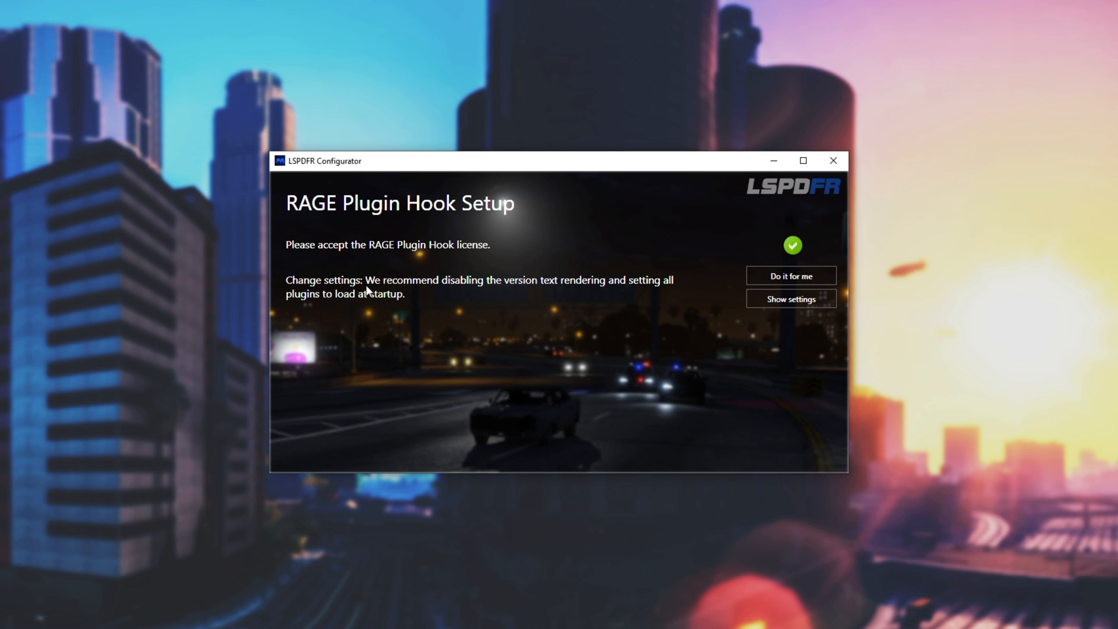
mouse_move(535, 289)
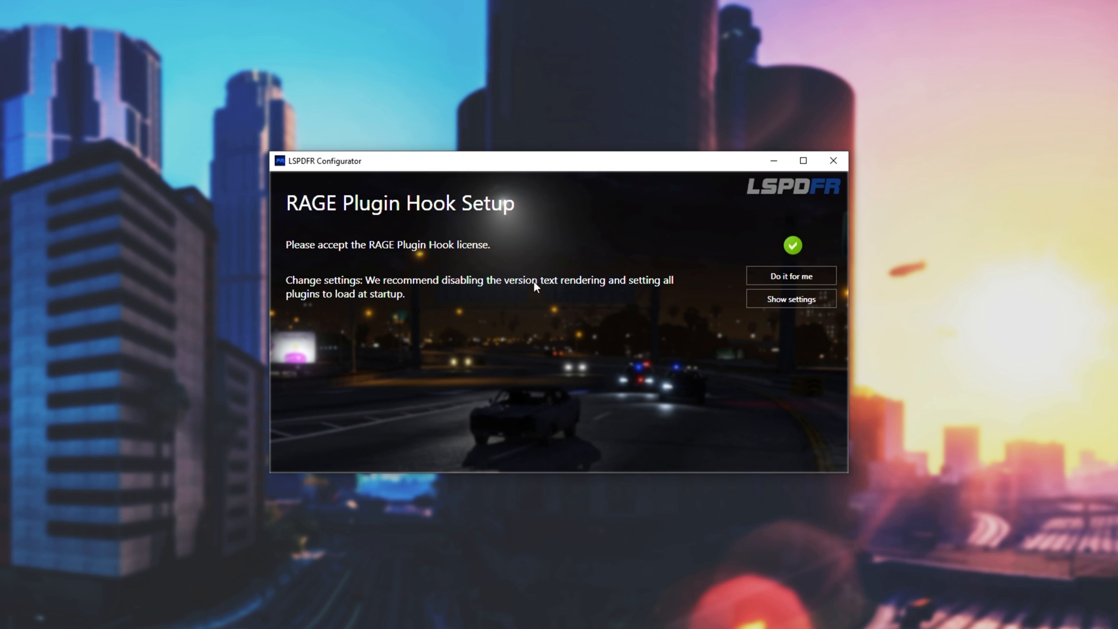
mouse_move(337, 302)
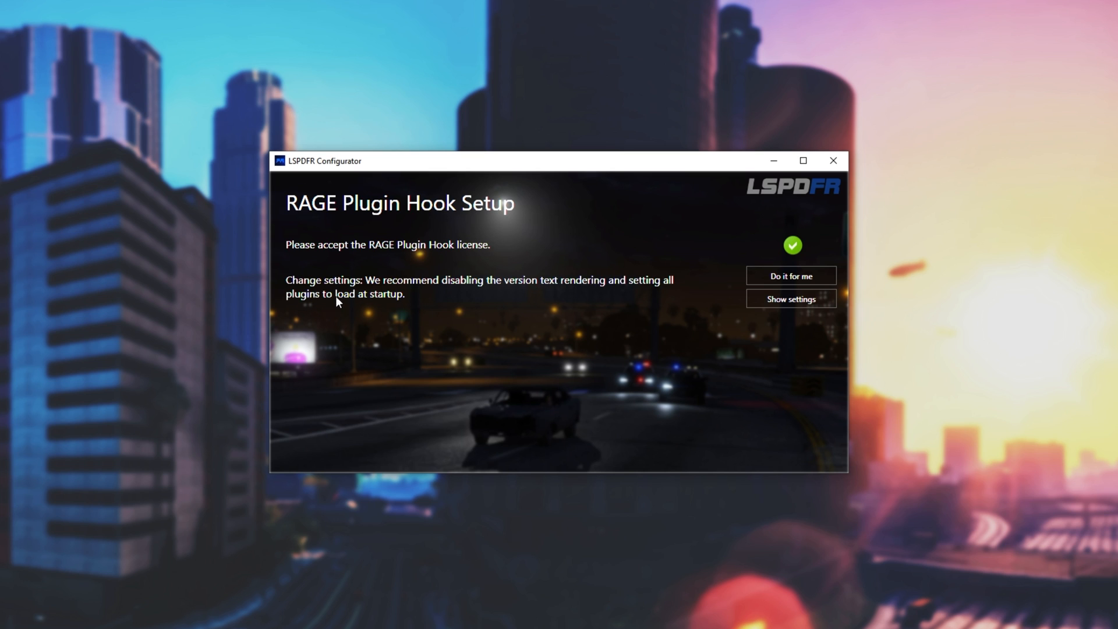
mouse_move(785, 280)
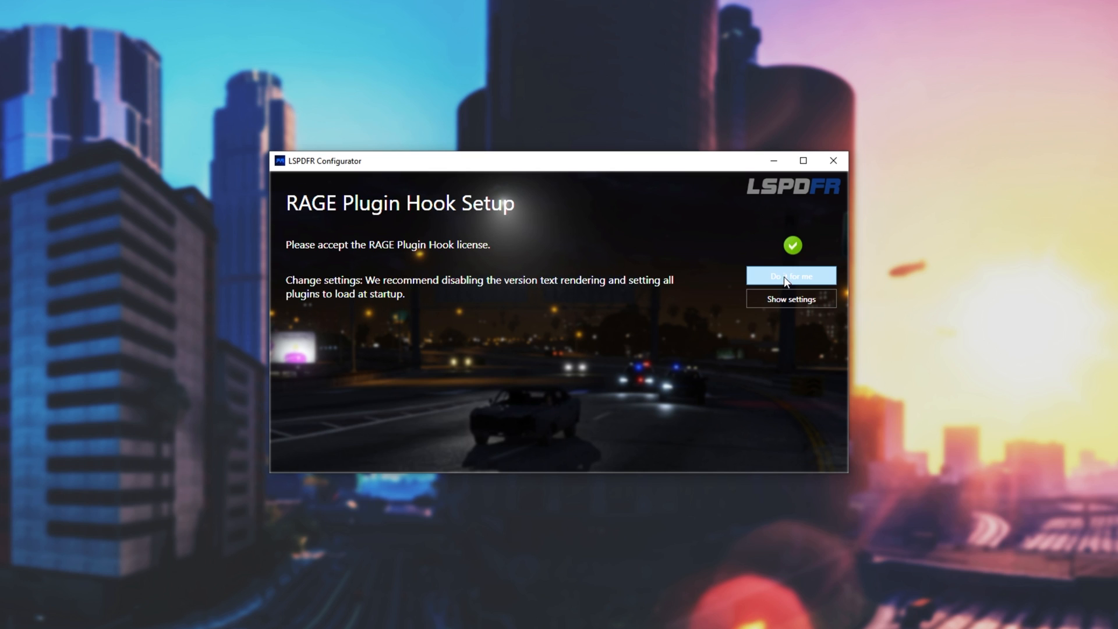
click(790, 275)
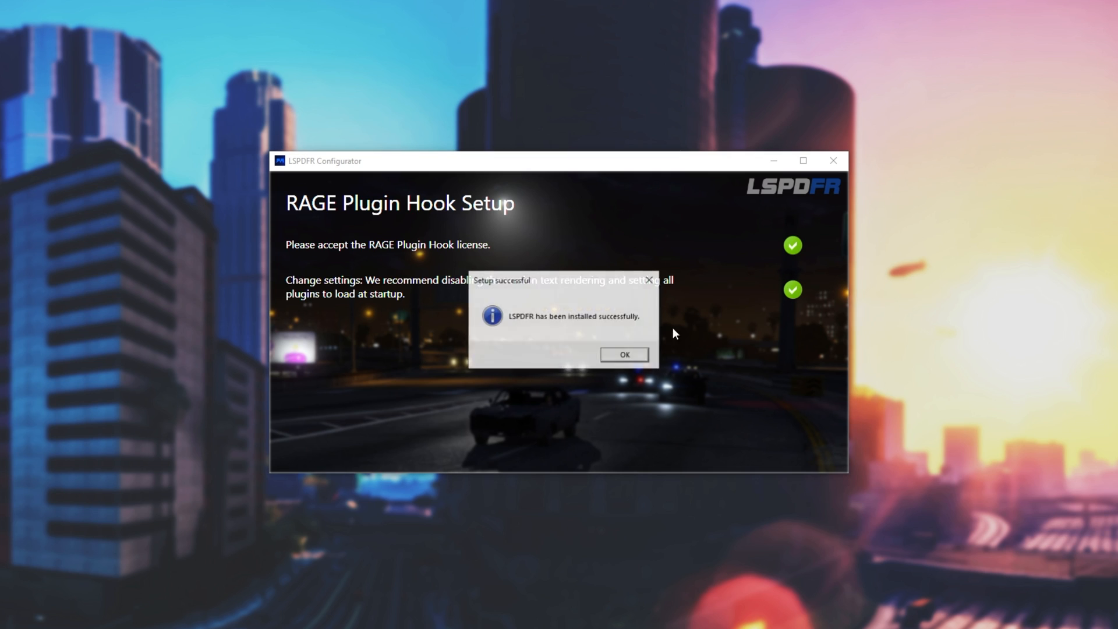
mouse_move(631, 370)
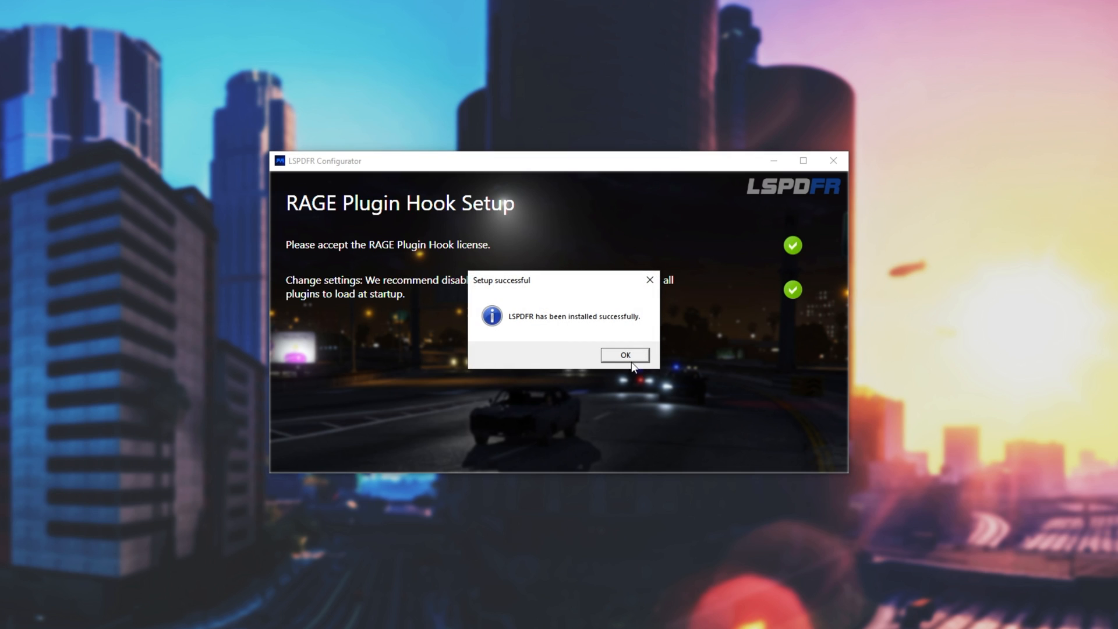
mouse_move(520, 322)
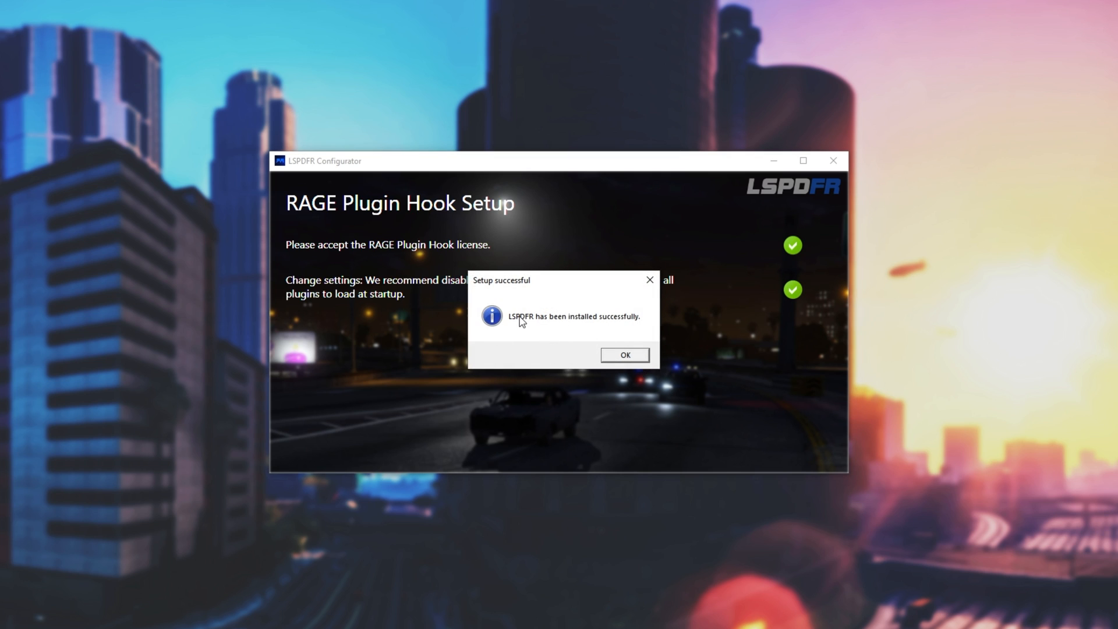
click(625, 355)
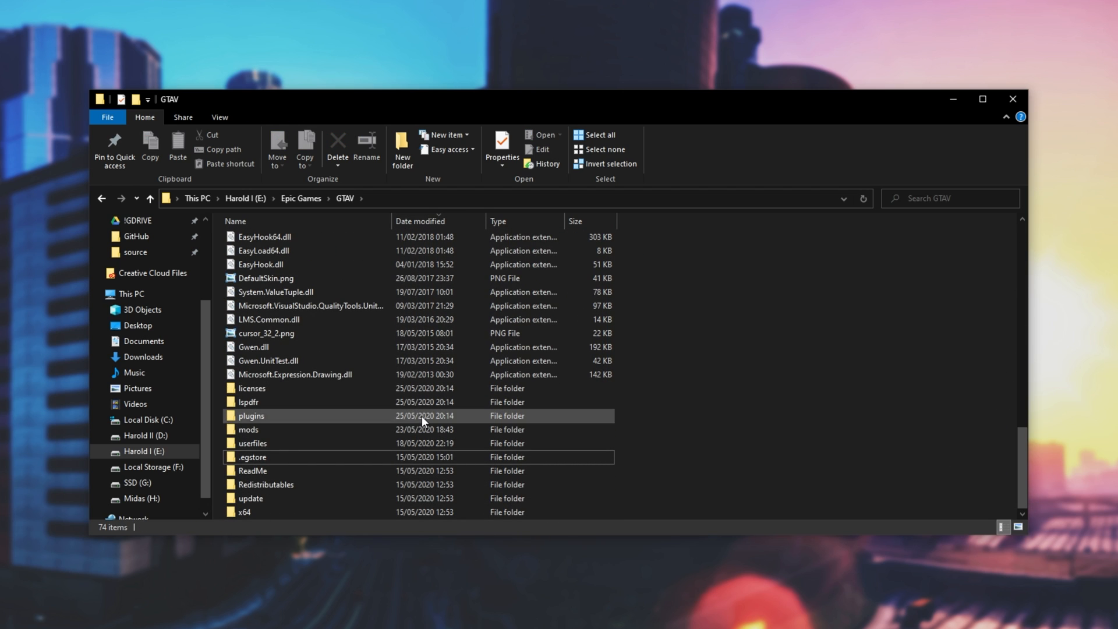
Find the new plugins folder, PlayGTAV.exe and RAGEPluginHook.exe in the GTAV folder.
click(253, 388)
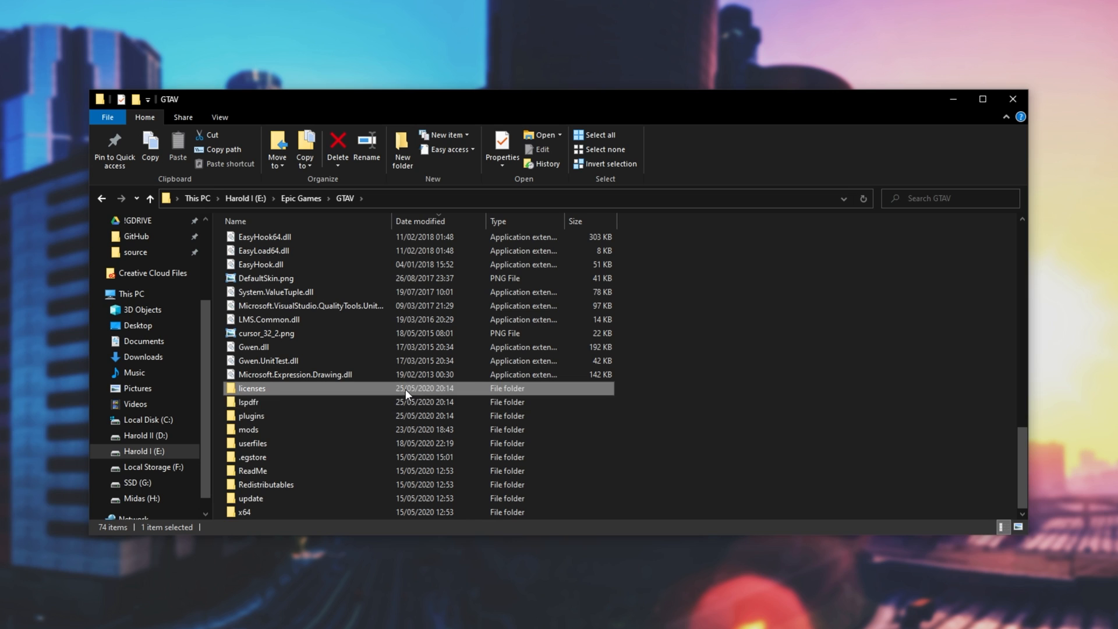
double_click(251, 415)
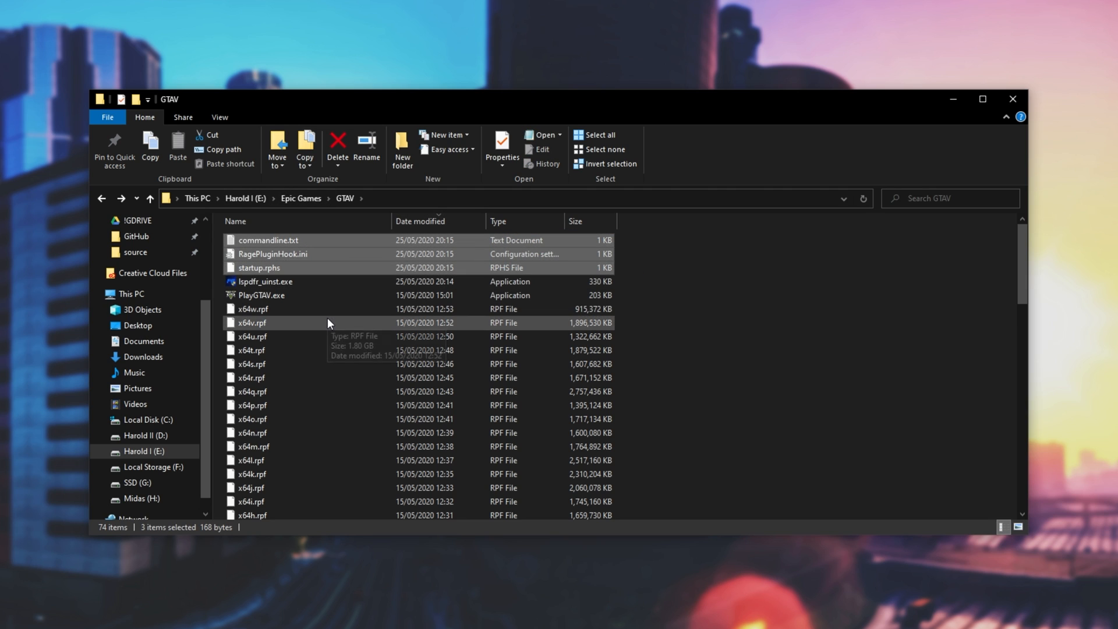
click(268, 282)
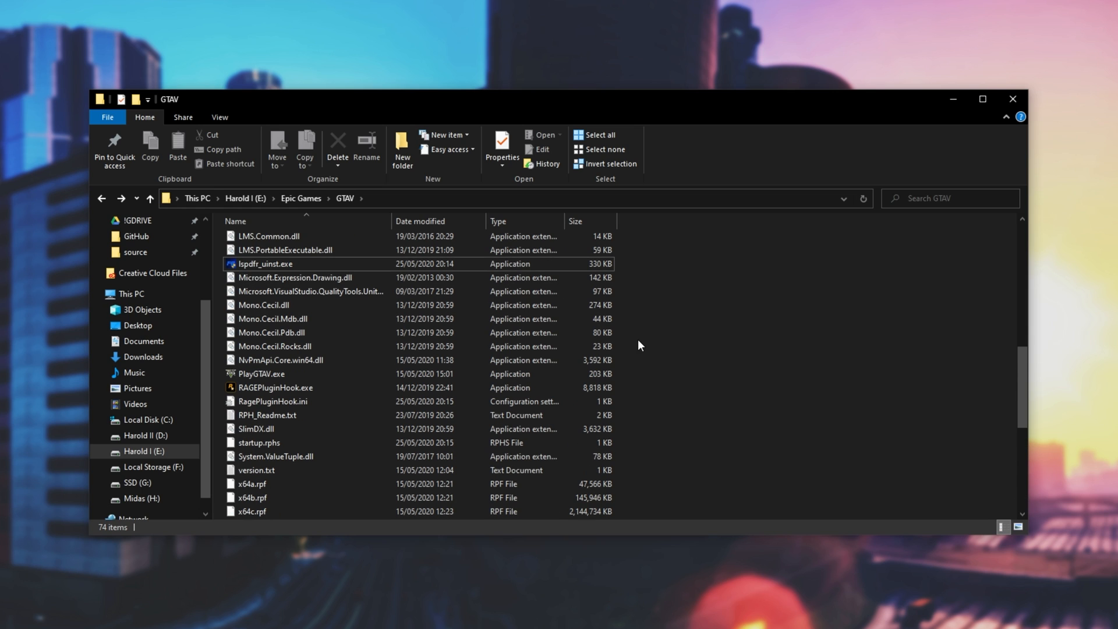
click(262, 374)
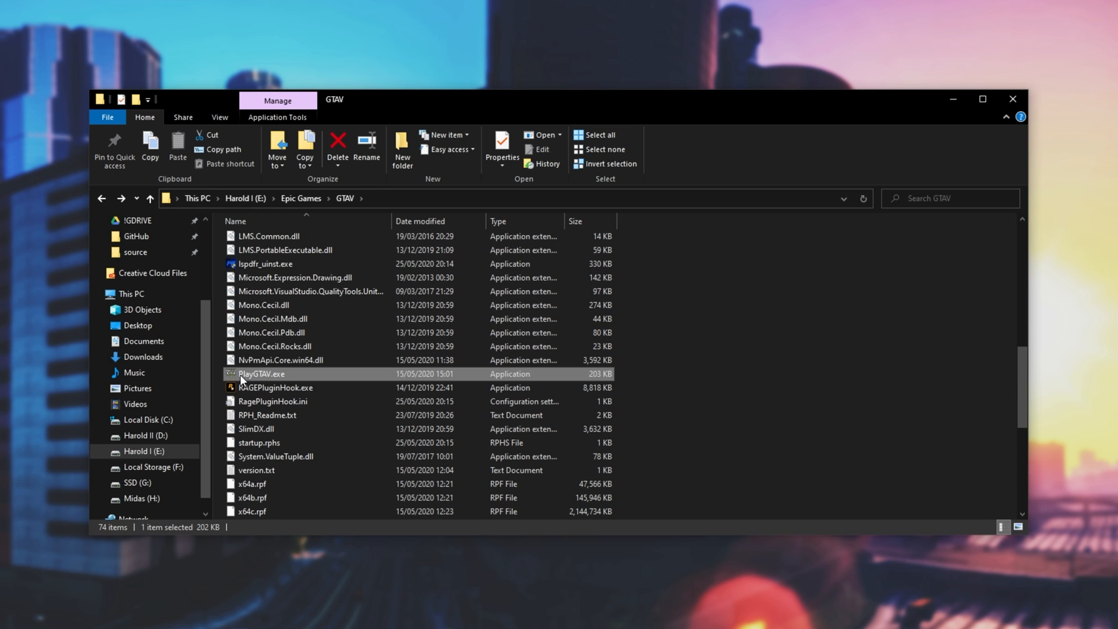
mouse_move(245, 394)
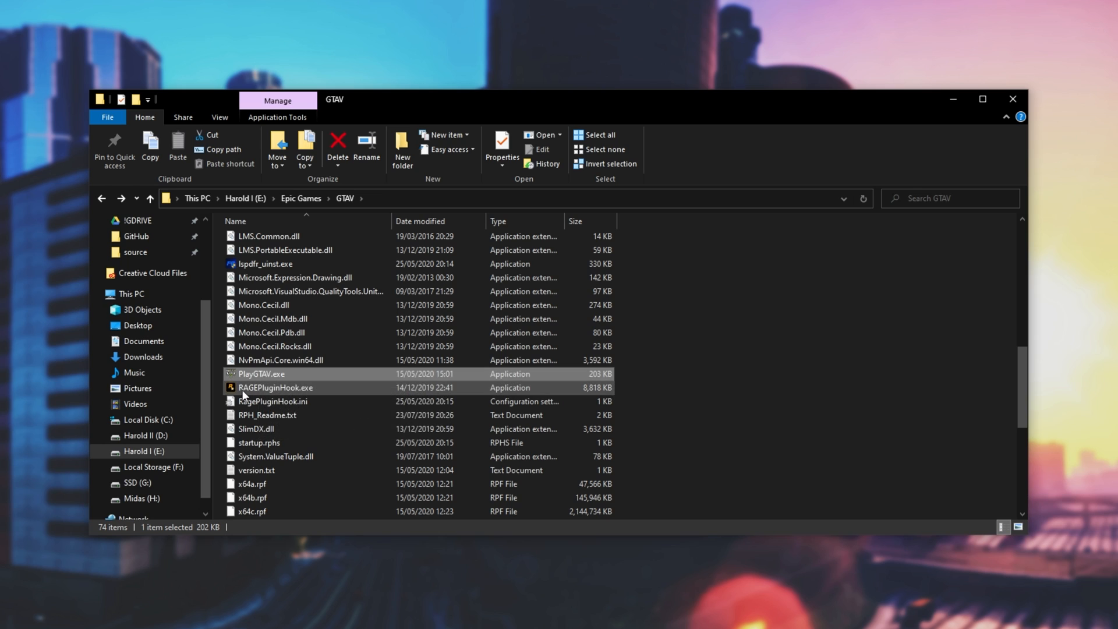
click(276, 387)
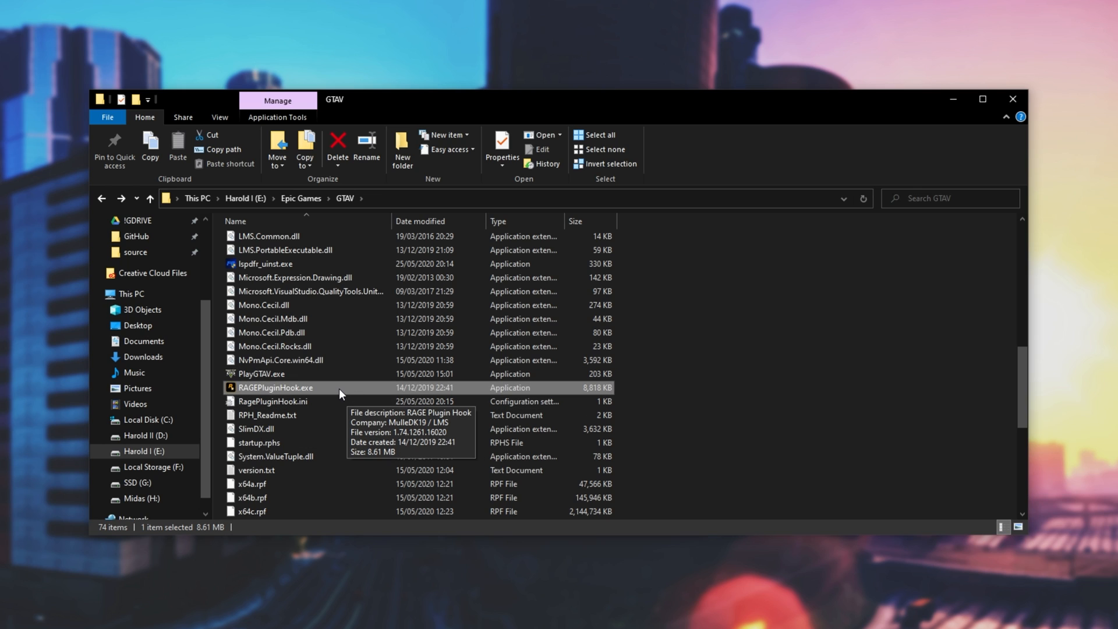
mouse_move(320, 389)
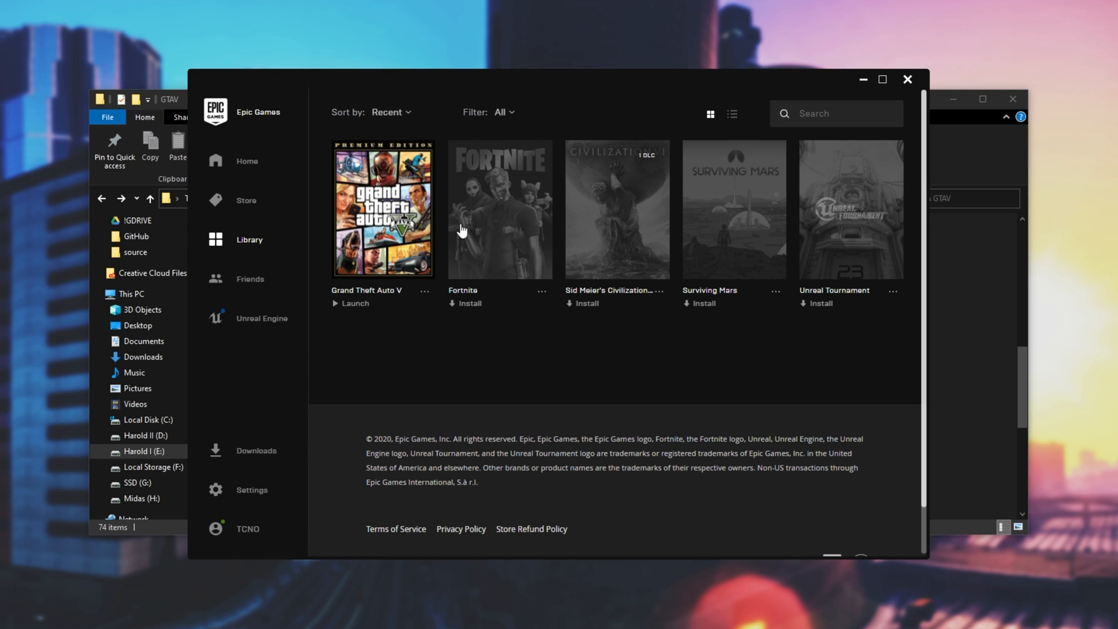
Launch Grand Theft Auto V from the Epic Games Library.
click(351, 303)
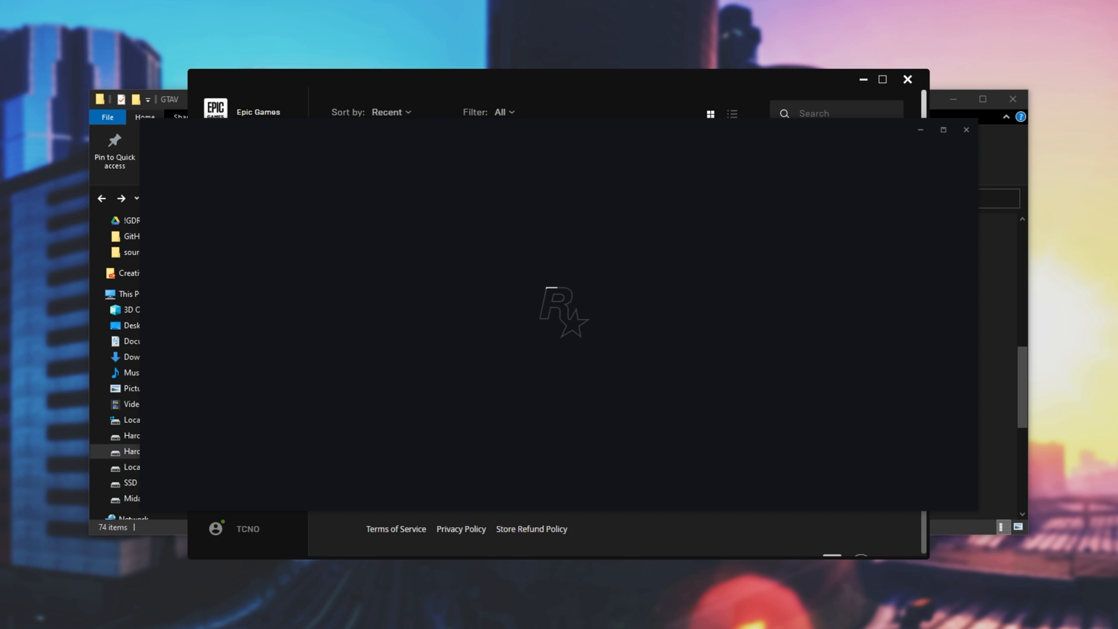
mouse_move(570, 287)
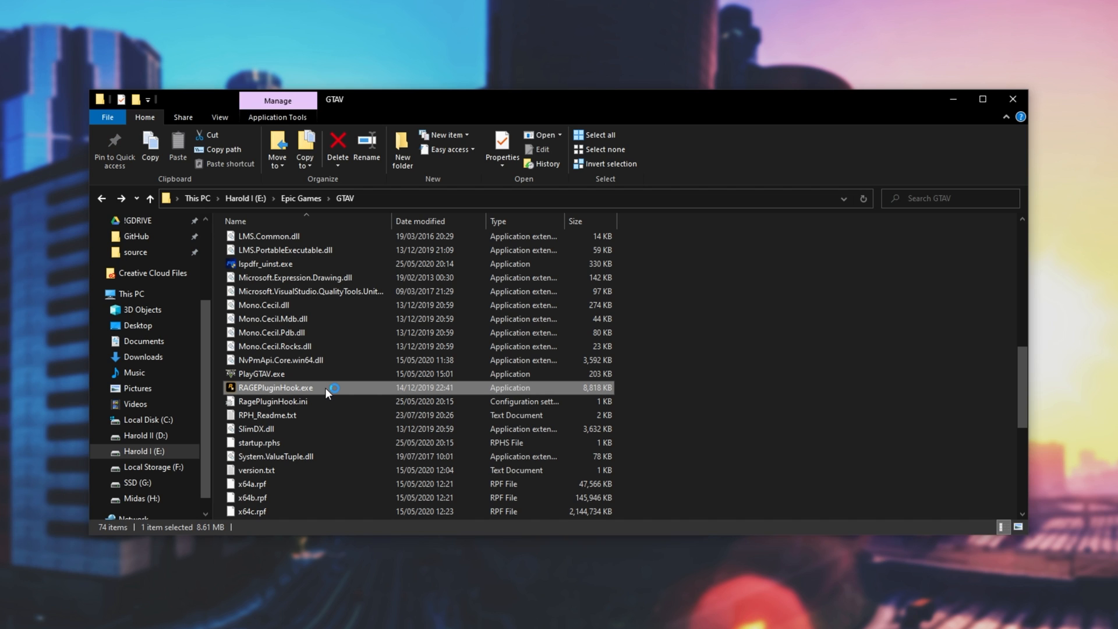
Open RAGEPluginHook.exe, review General, Plugins and Advanced tabs, then Save and launch.
double_click(275, 387)
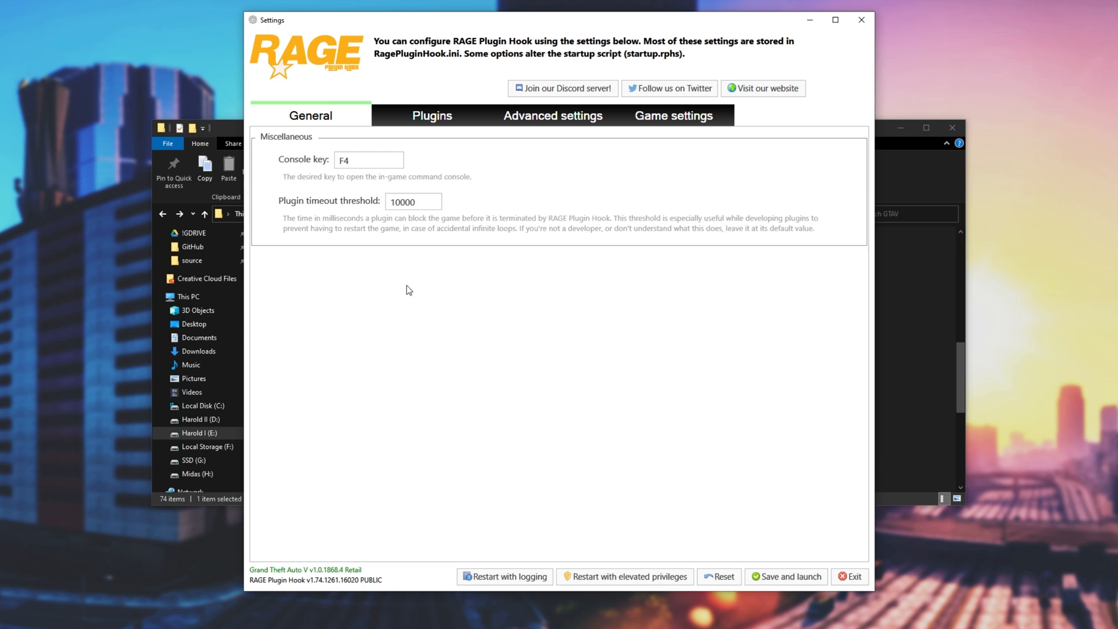
click(369, 159)
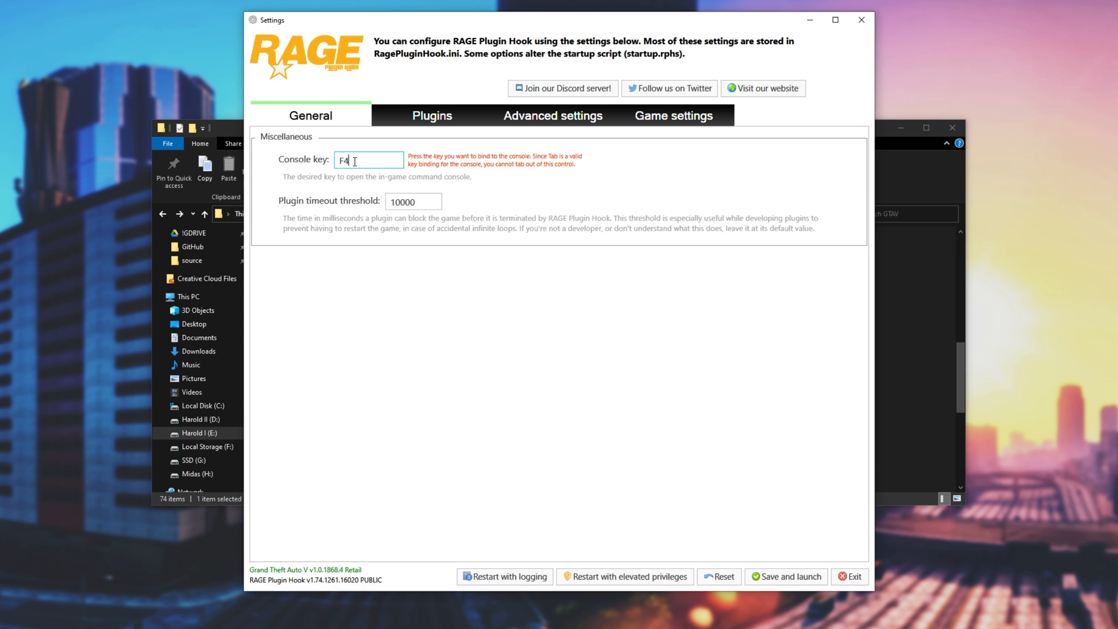
click(432, 115)
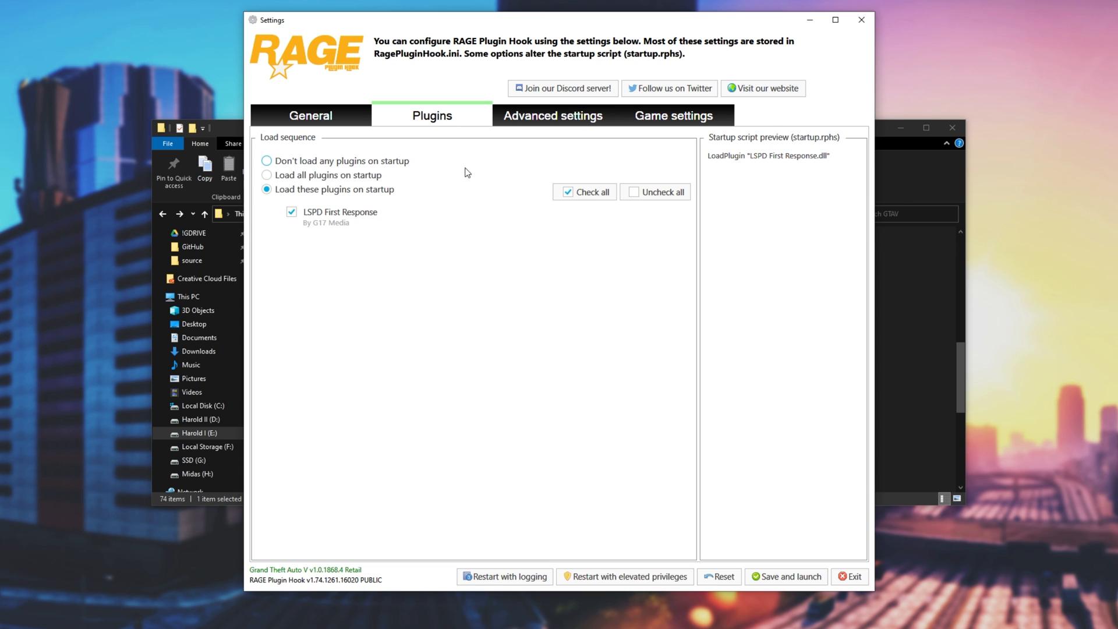
click(552, 116)
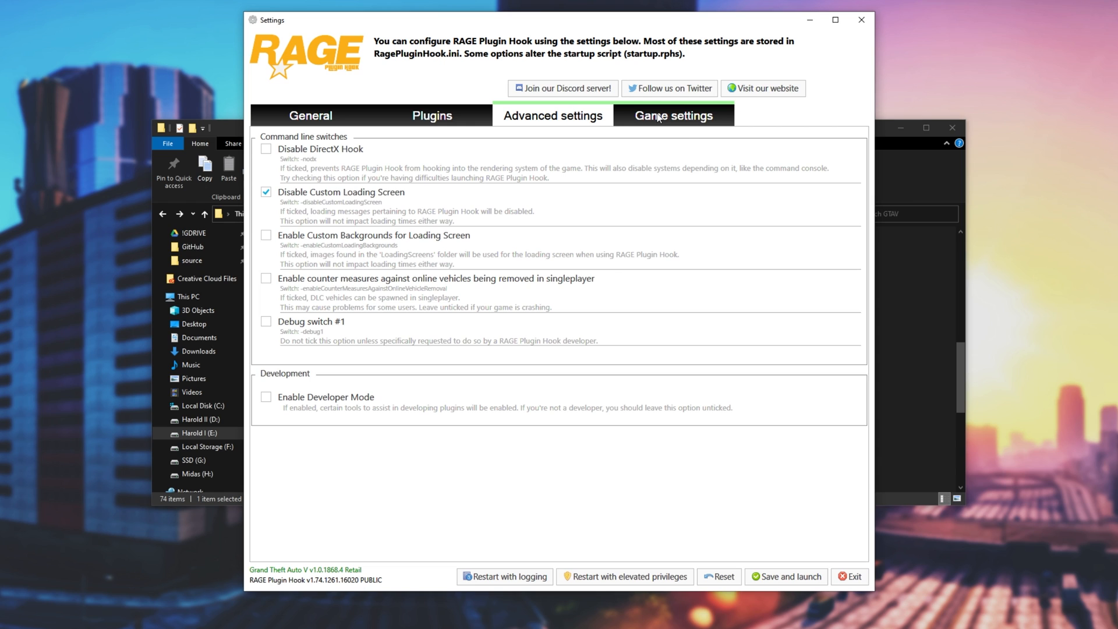
click(310, 116)
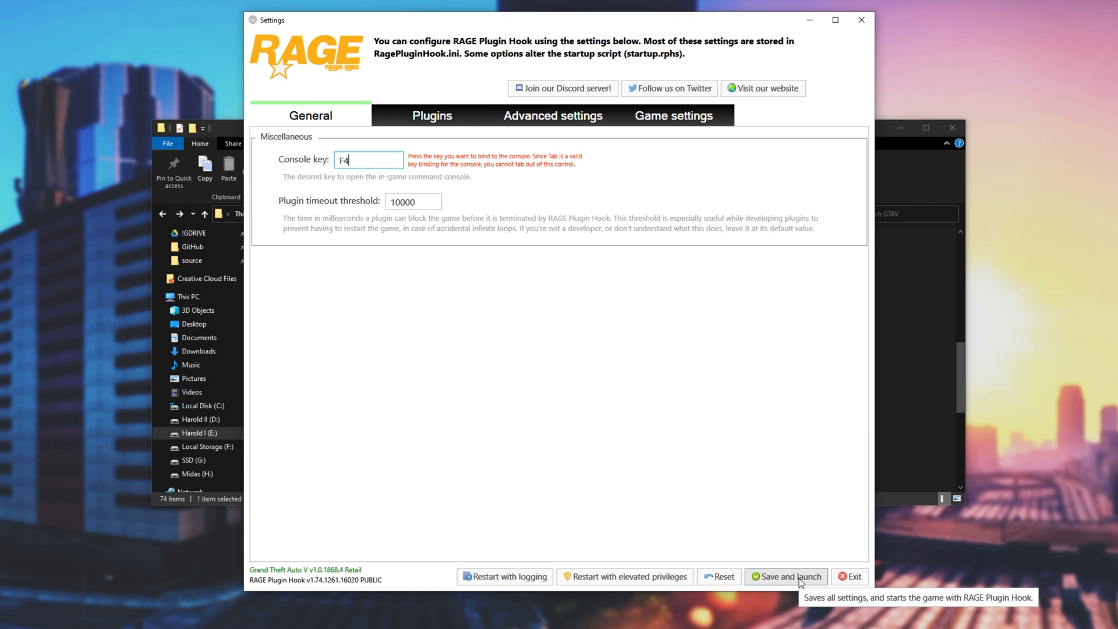
click(789, 576)
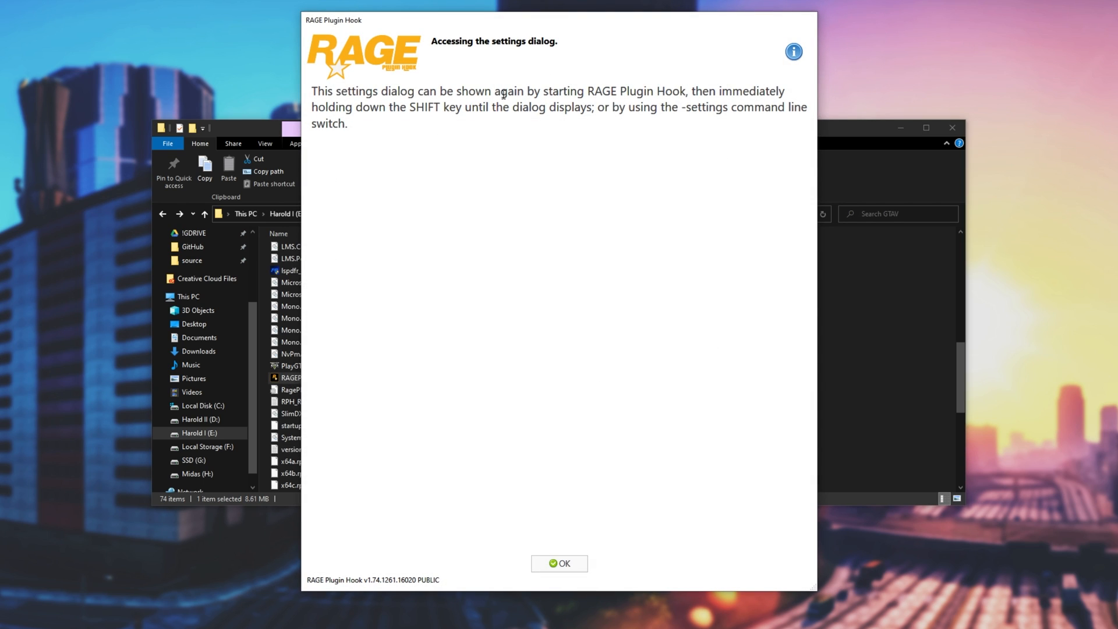
mouse_move(293, 120)
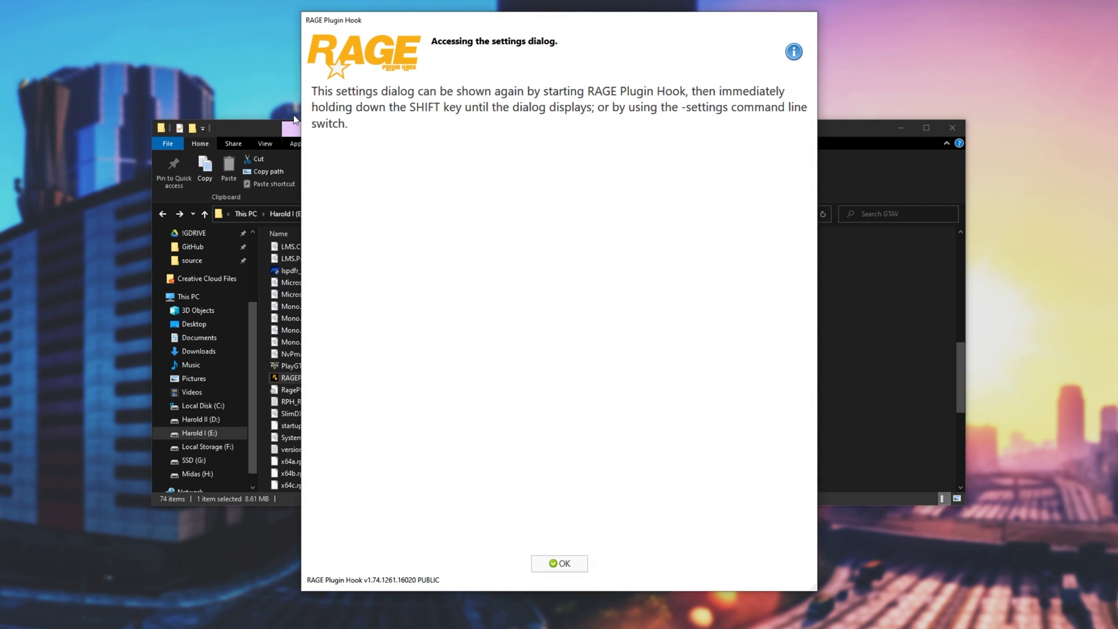
mouse_move(557, 125)
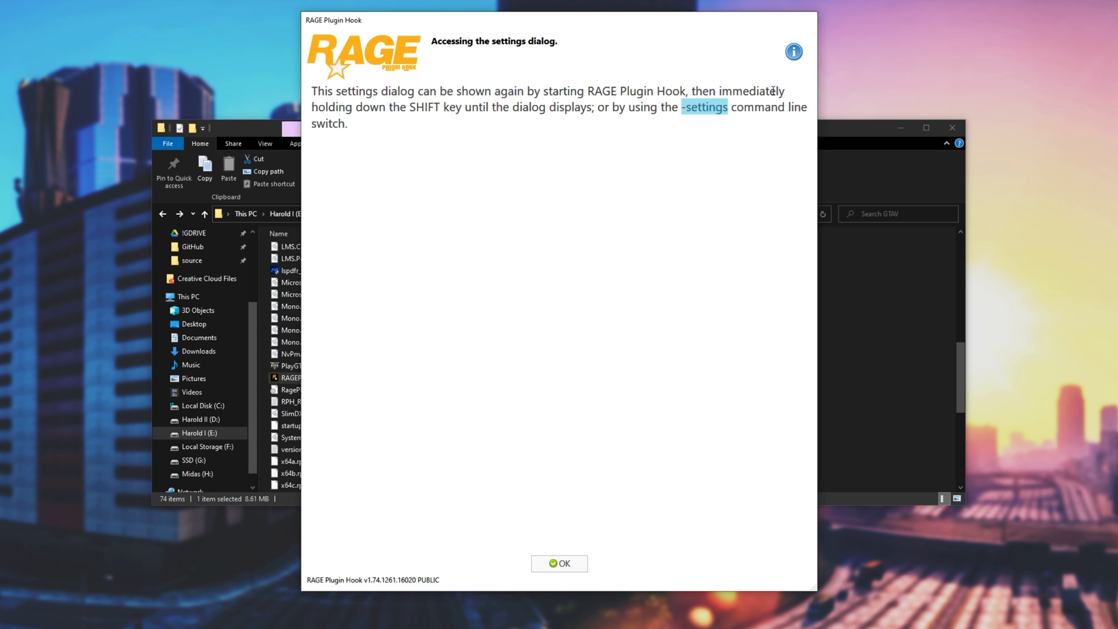
Dismiss the 'Accessing the settings dialog' notice and run RAGEPluginHook.exe again.
click(560, 564)
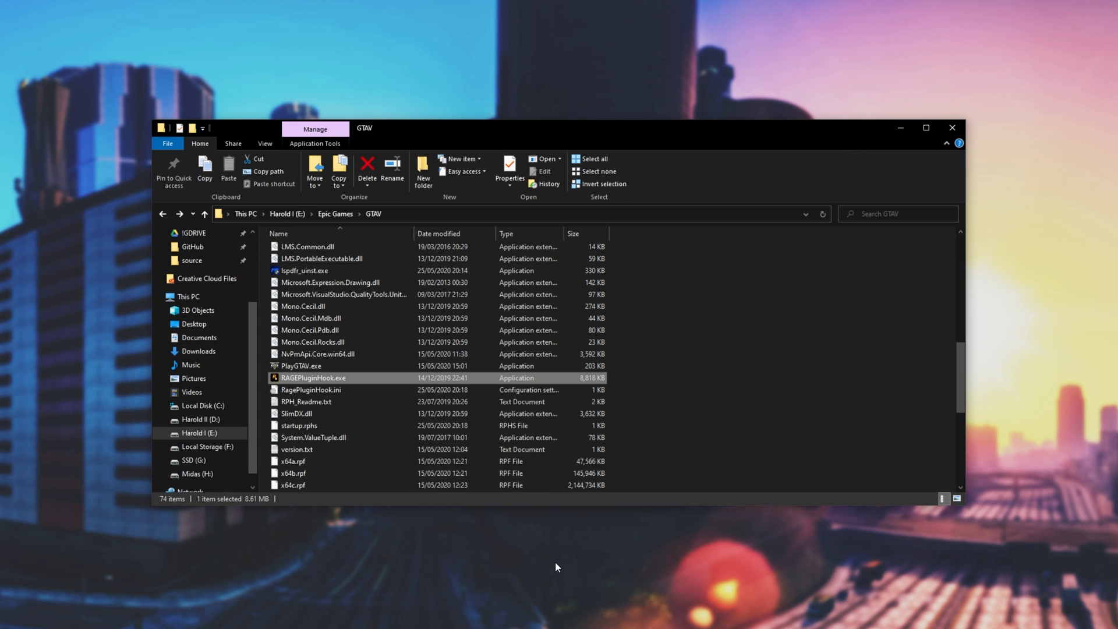
double_click(313, 378)
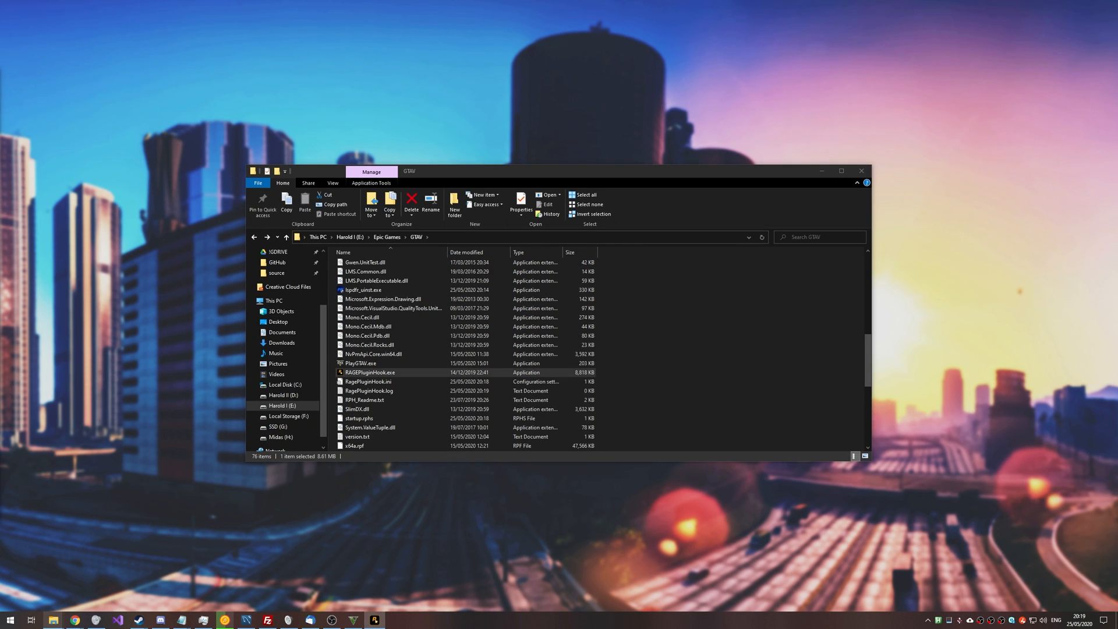
Start GTA V with RAGEPluginHook.exe and enter ForceDuty in the plugin console.
double_click(367, 372)
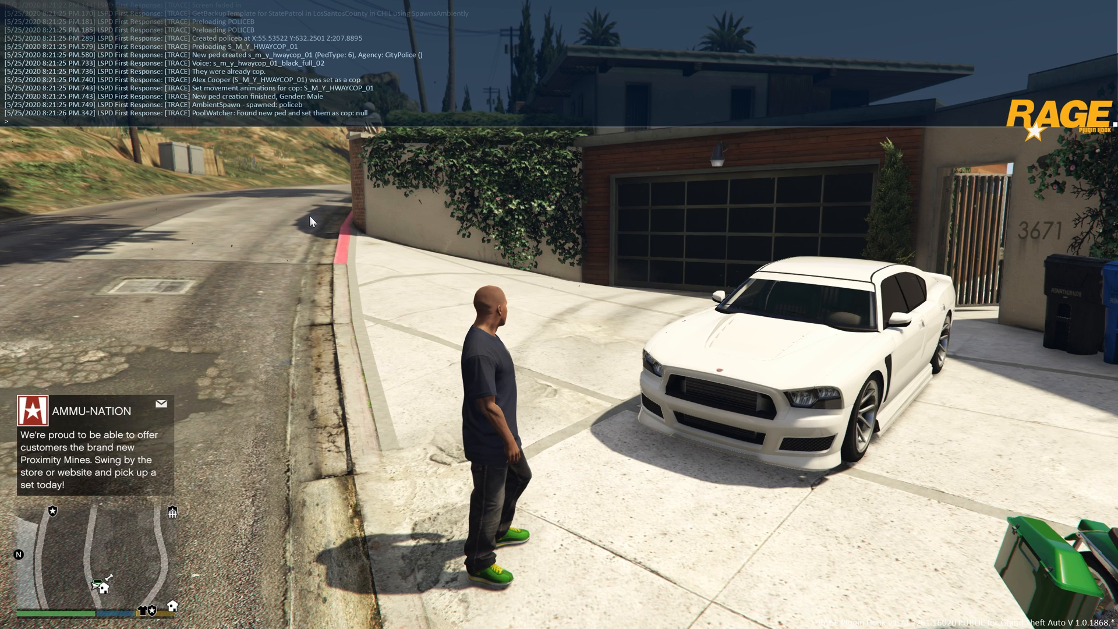
text(ForceDuty)
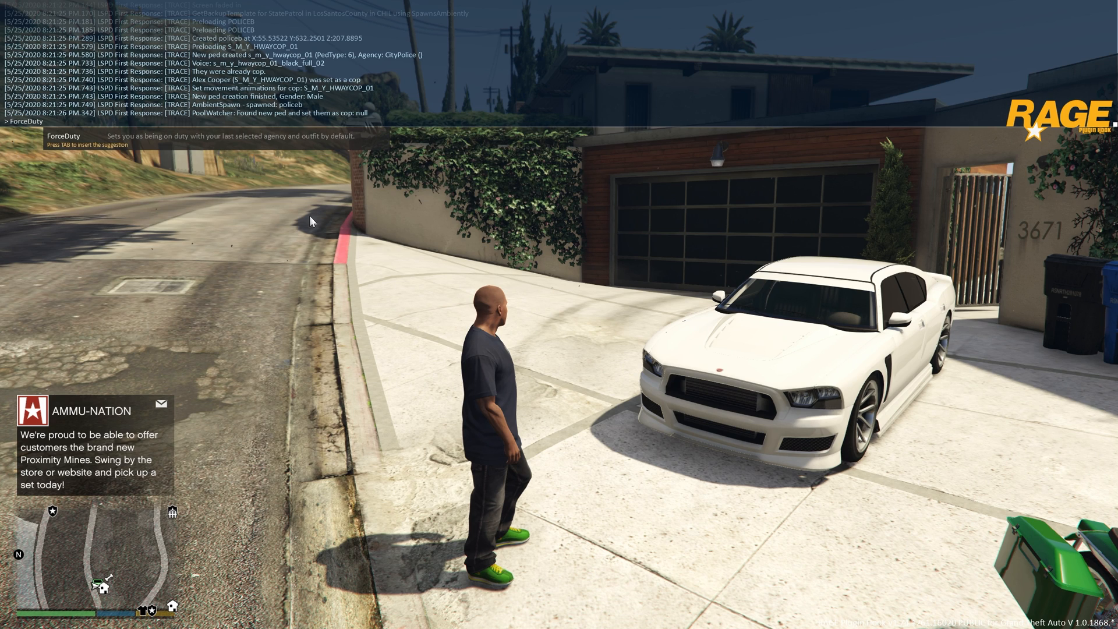
mouse_move(144, 144)
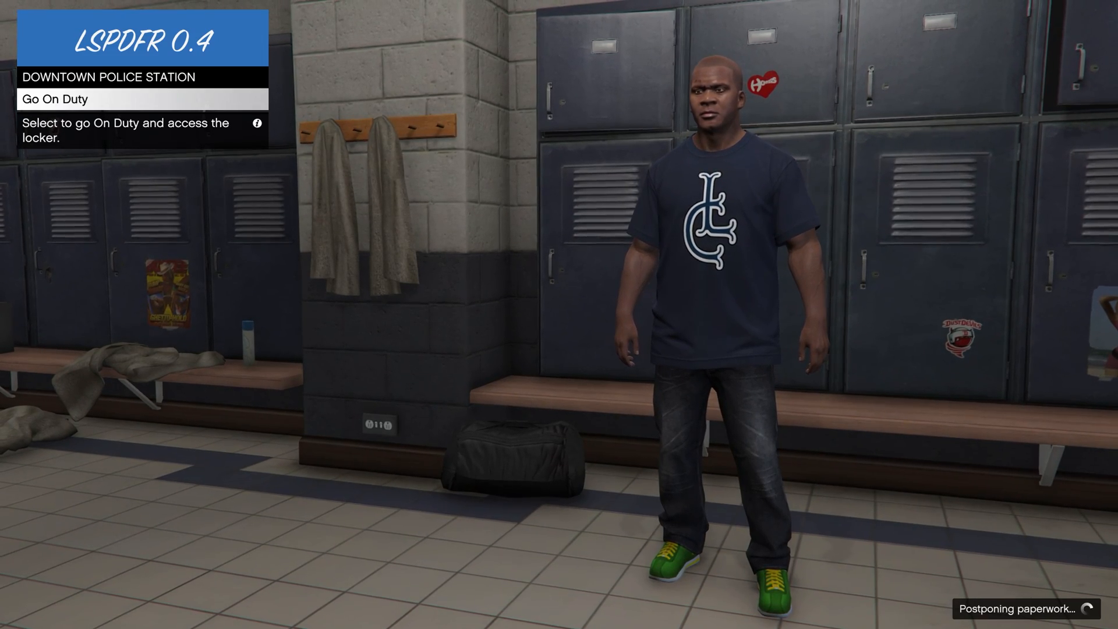
Go on duty using a preset officer character and pick a vehicle from the Police Garage.
click(144, 98)
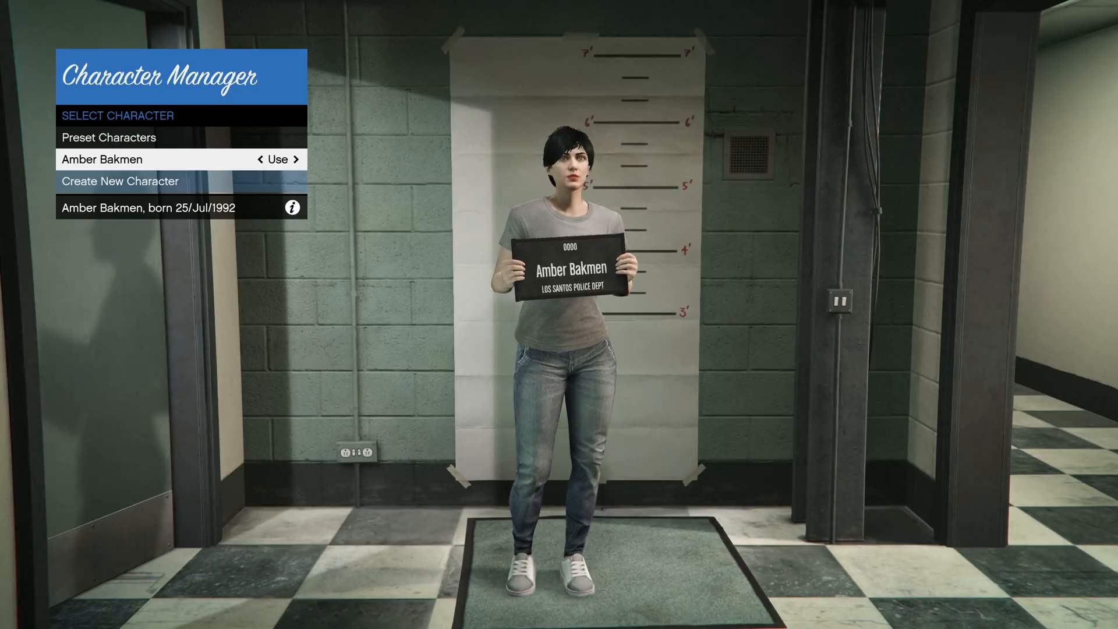
click(276, 159)
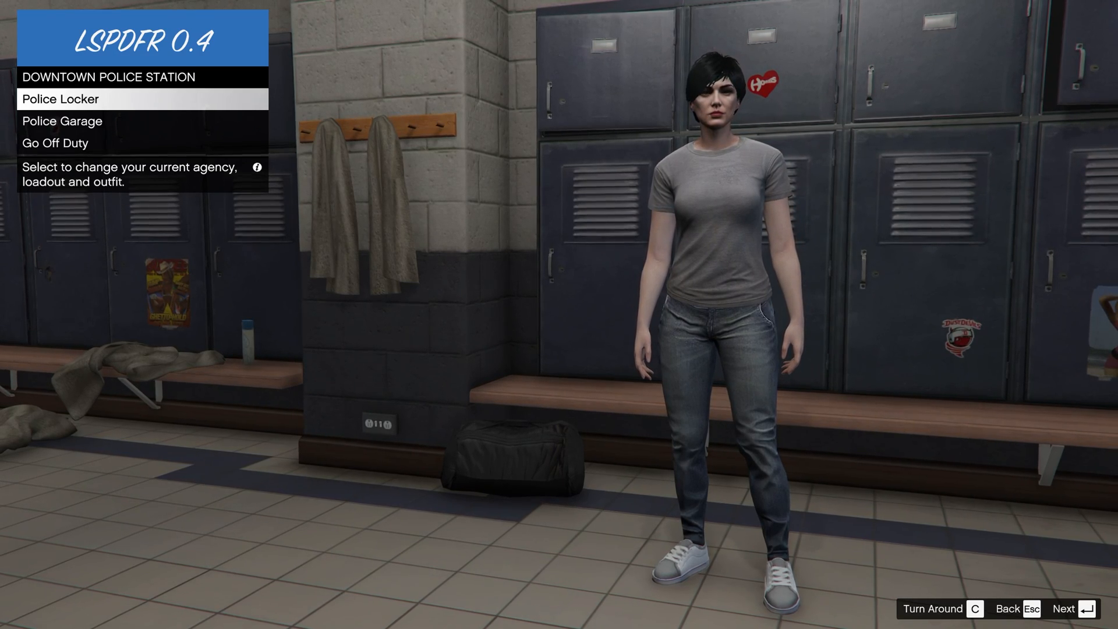
click(63, 96)
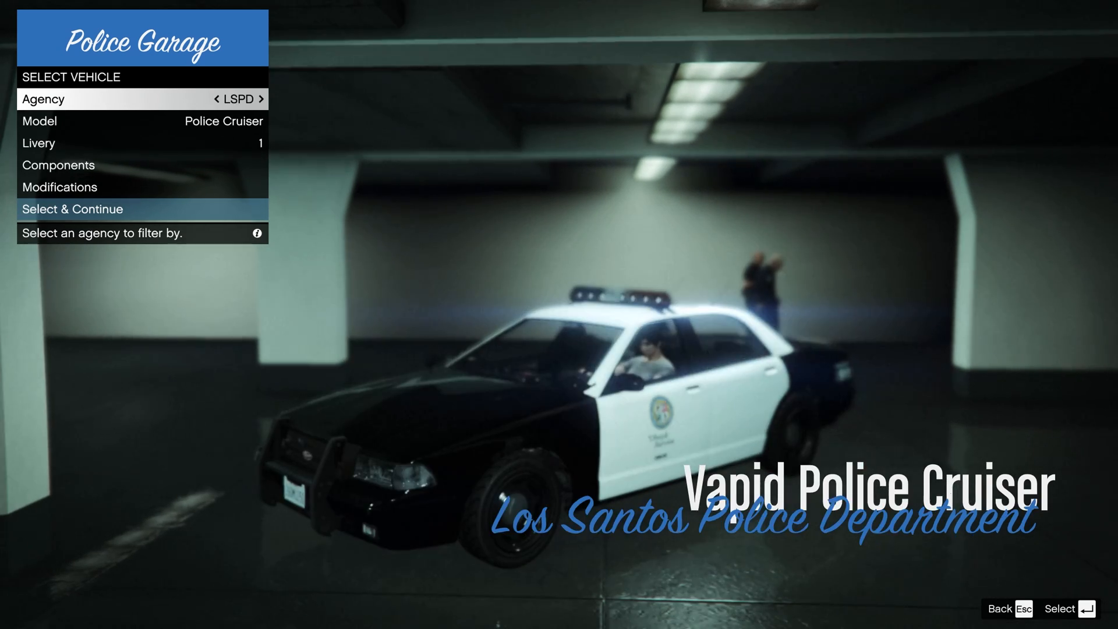
click(72, 209)
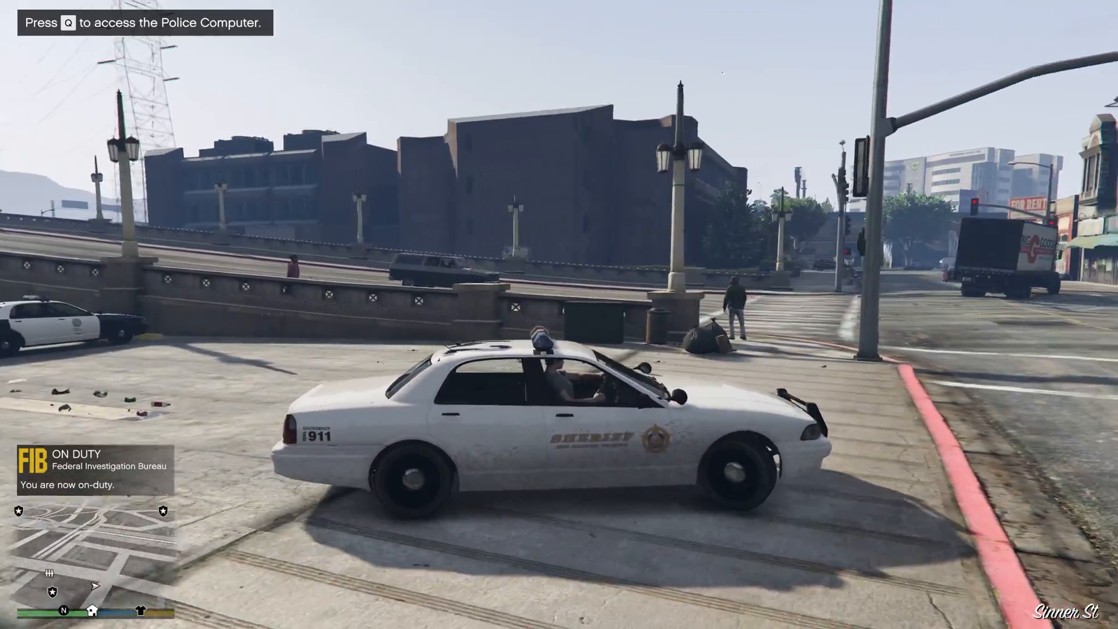
Re-enter ForceDuty, accept the Vinewood 24/7 Market robbery call, and drive toward it.
key(q)
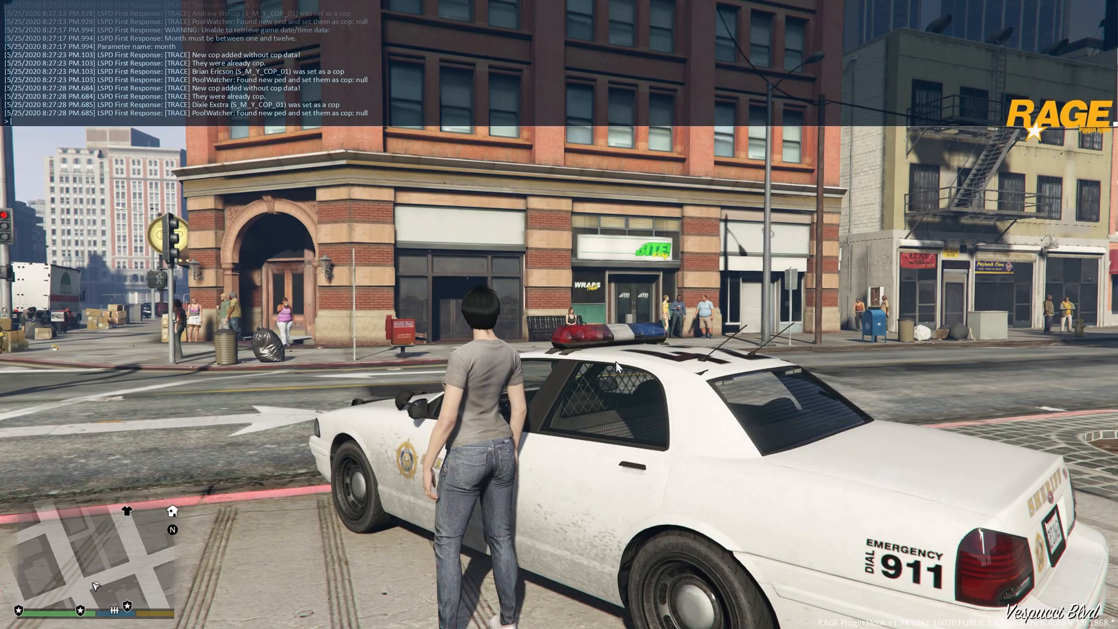
text(ForceDuty)
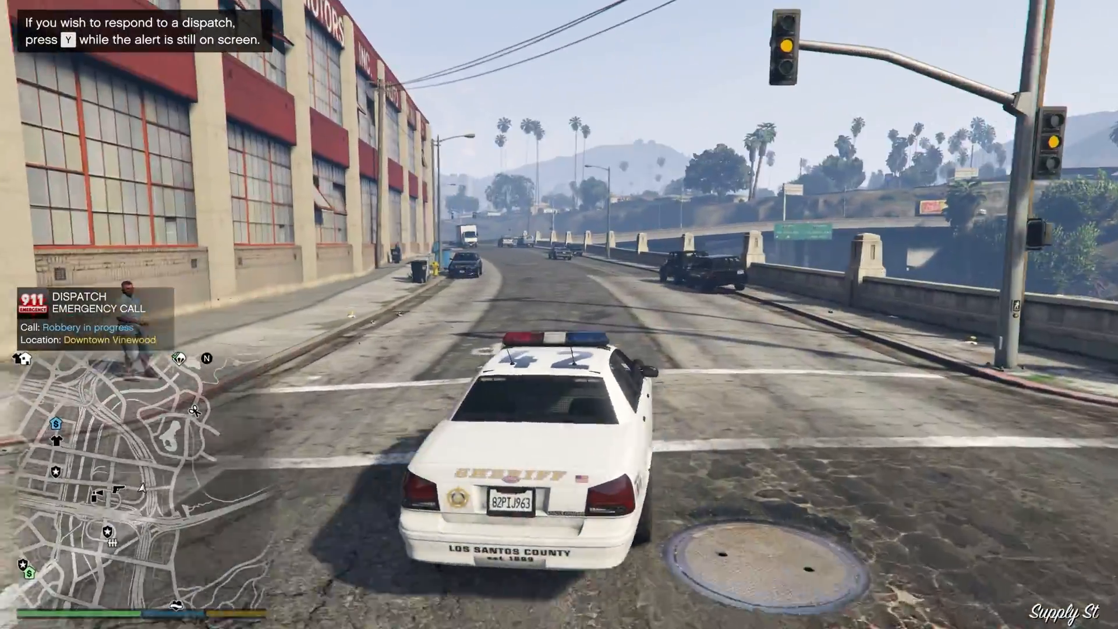
key(y)
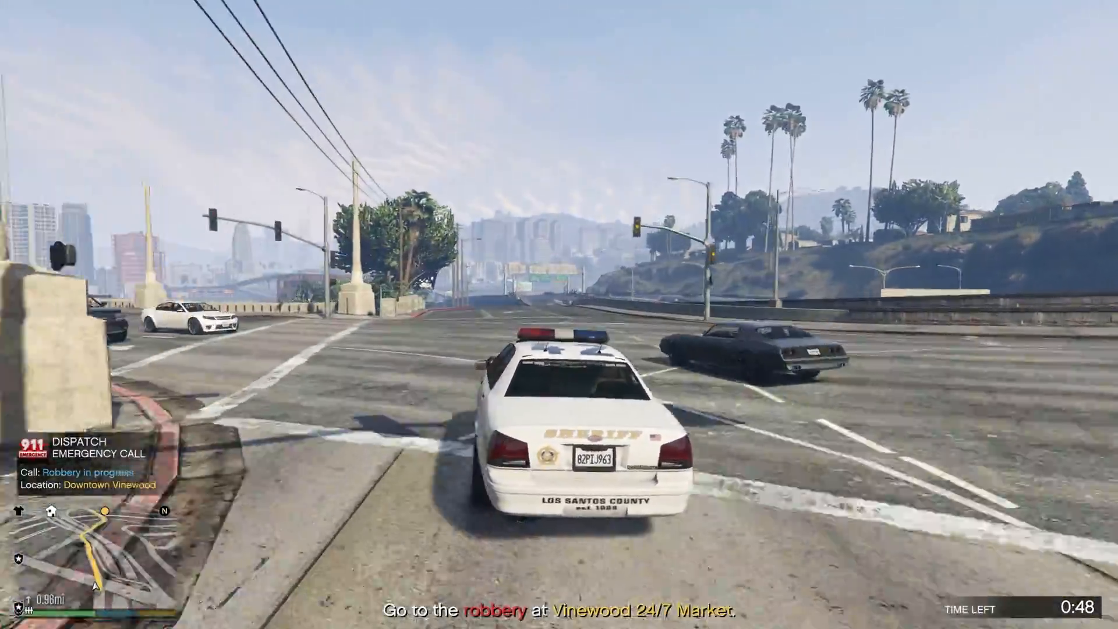
key(w)
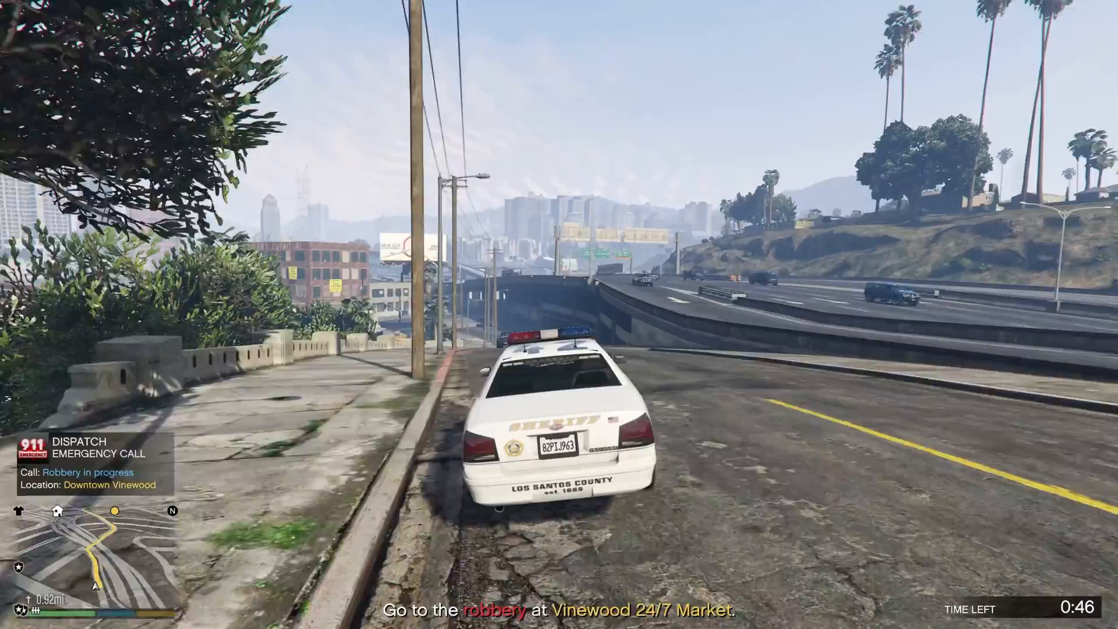
key(w)
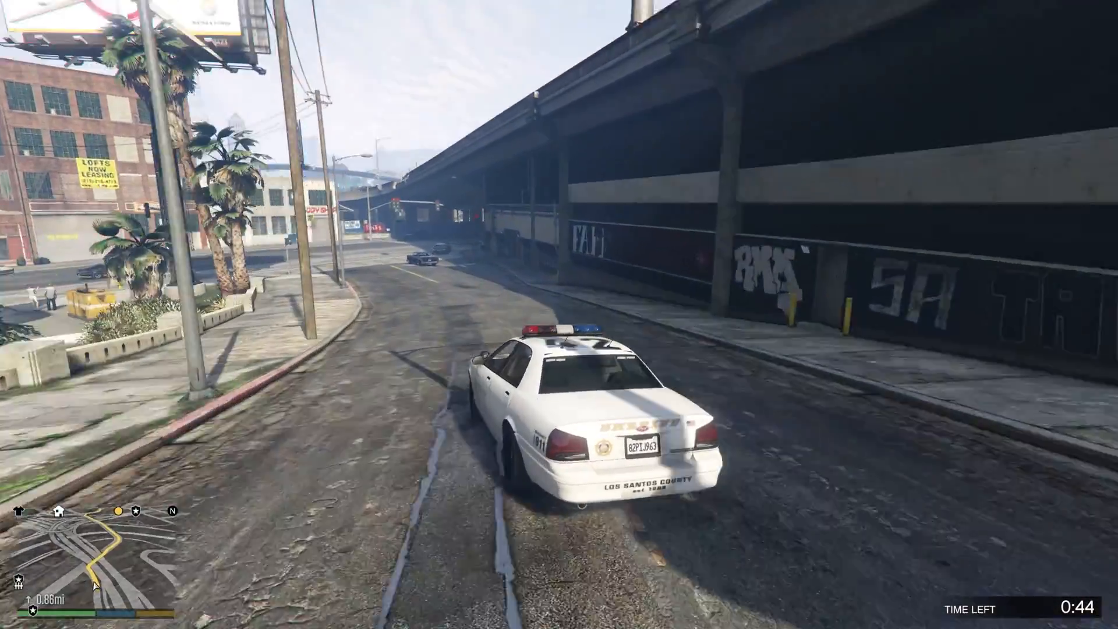